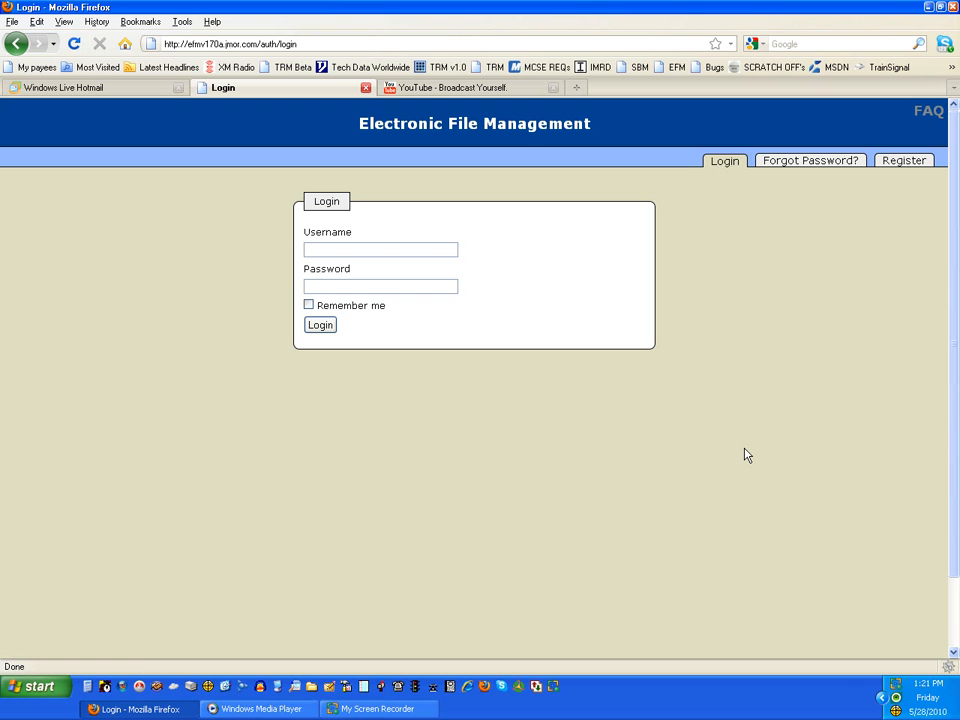
pyautogui.moveTo(904, 162)
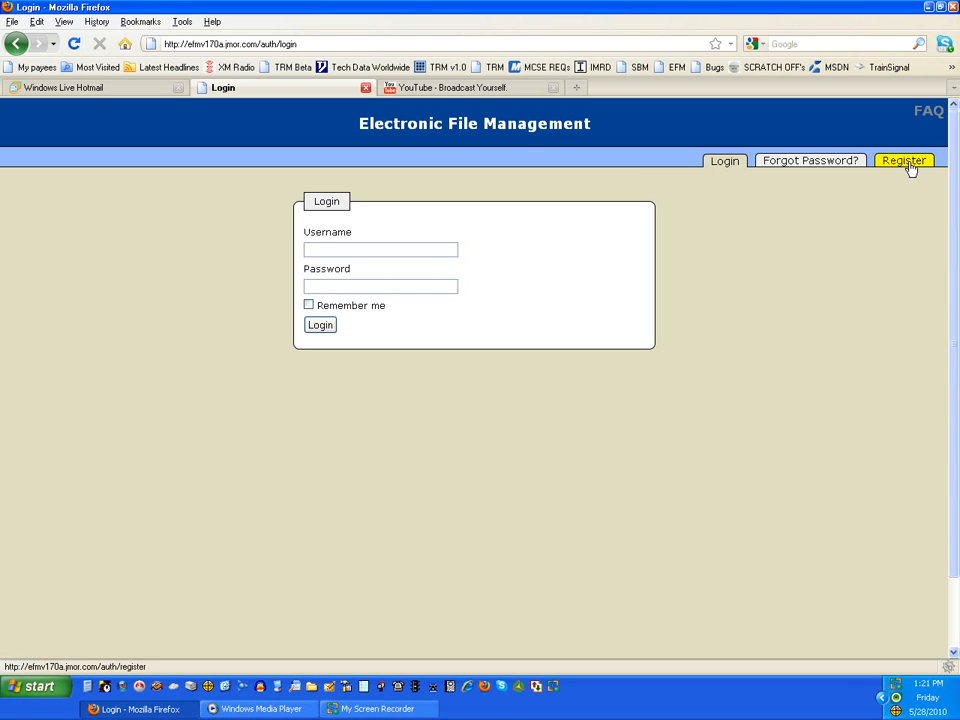
# Step: Go to the Register page to create a new account
pyautogui.click(908, 160)
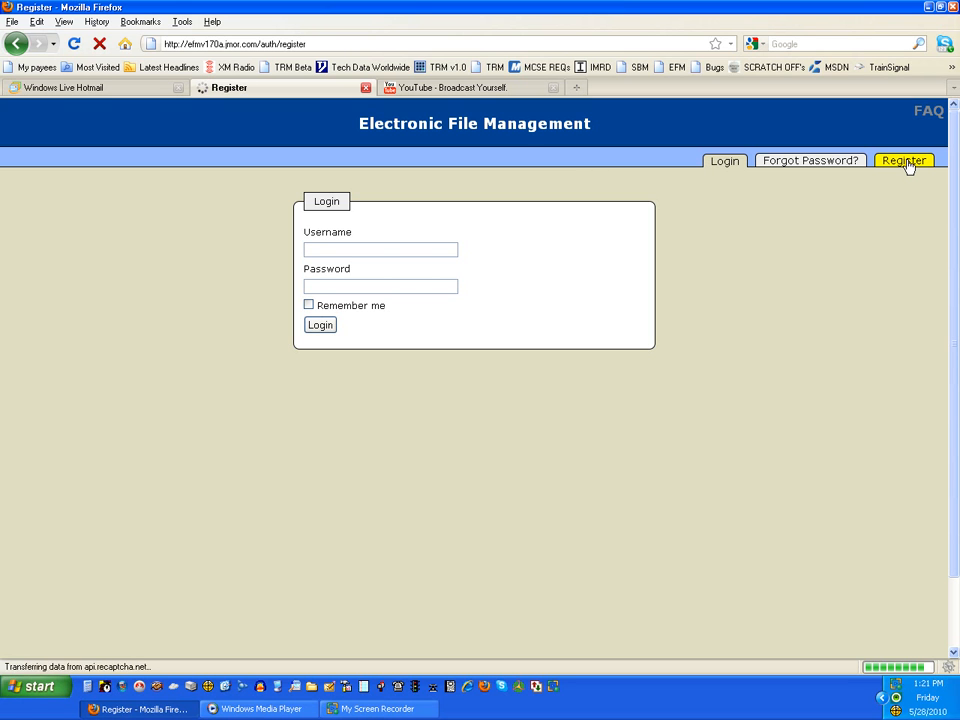
# Step: Enter the first name Joe and last name Blo(ggs) on the registration form
pyautogui.click(908, 162)
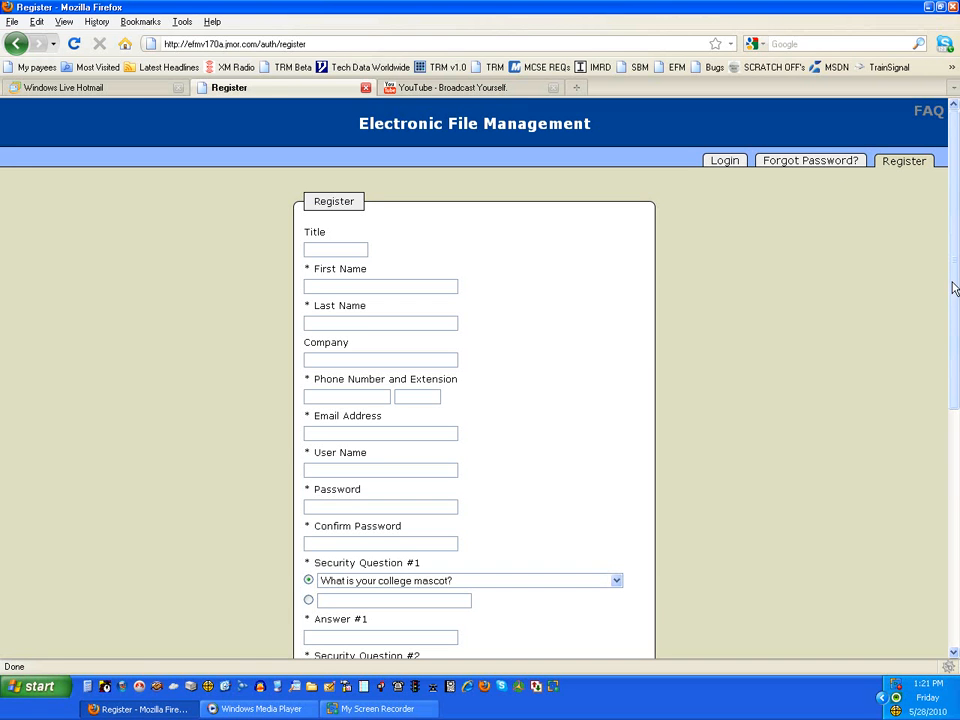
pyautogui.moveTo(308, 318)
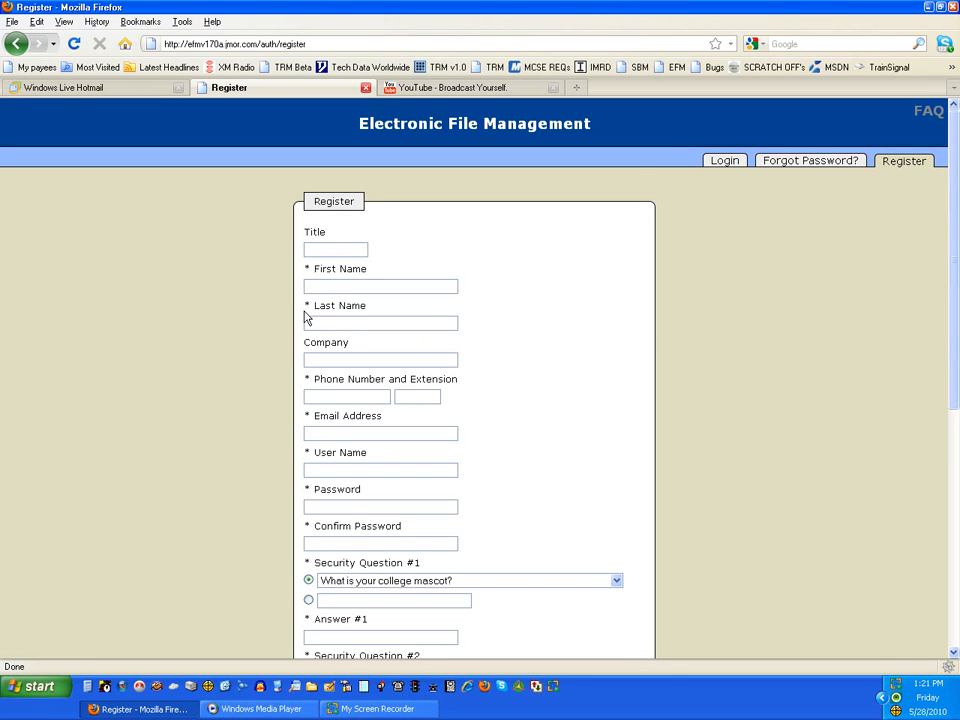
pyautogui.scroll(-3)
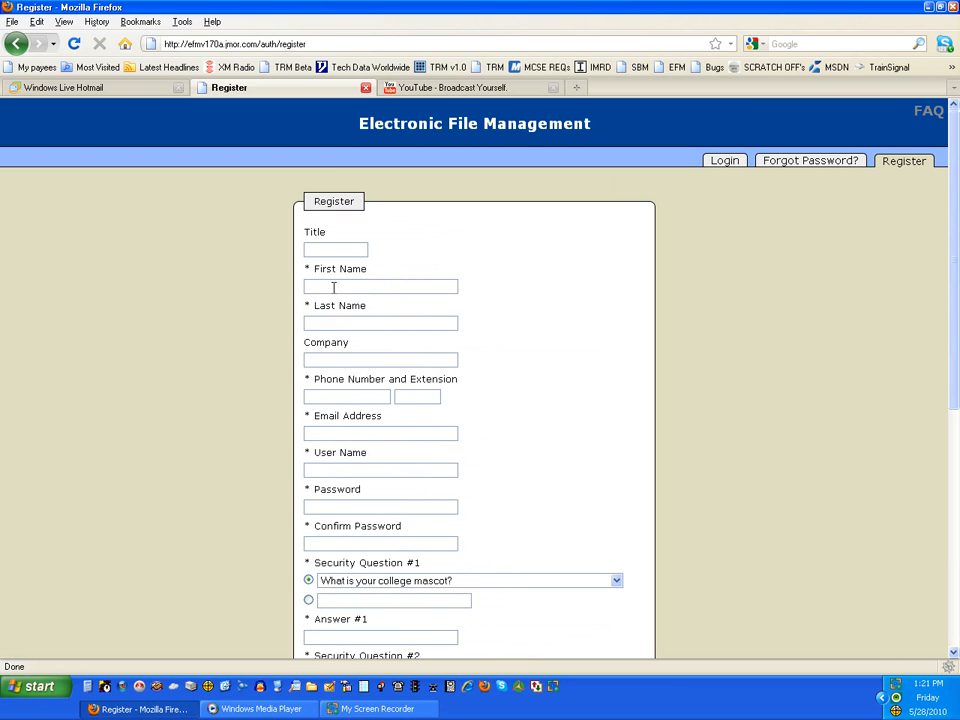
pyautogui.write('Joe')
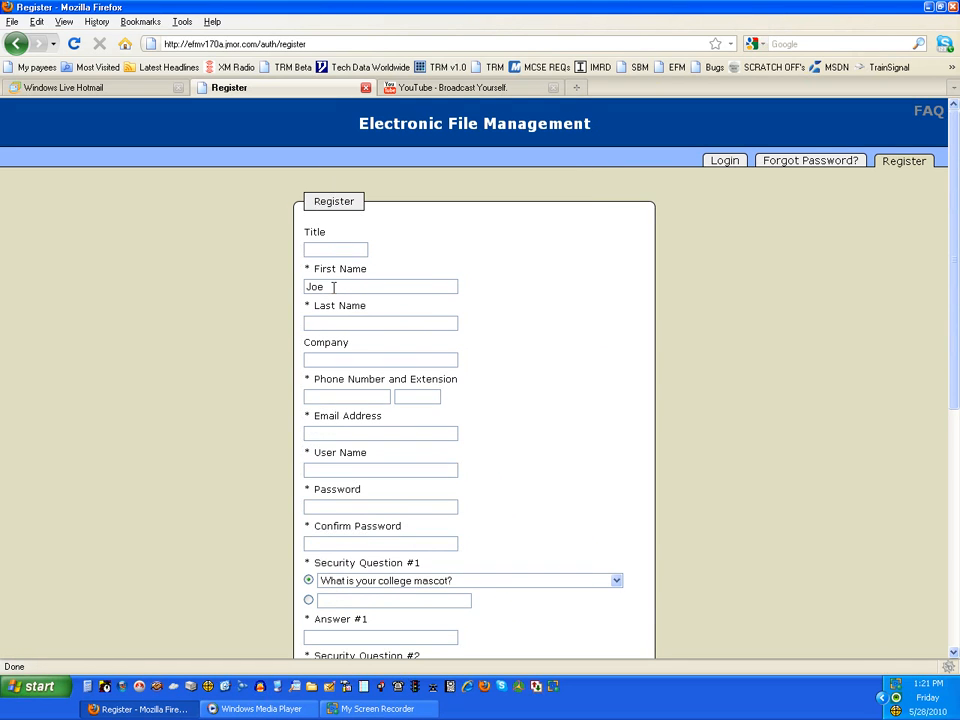
pyautogui.write('Bloggs')
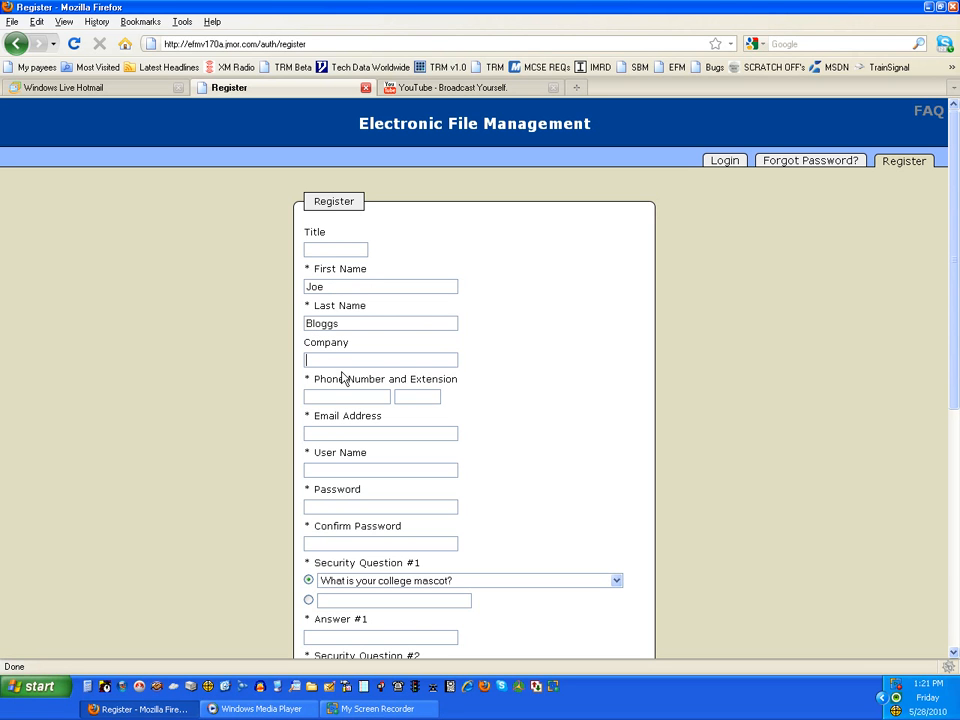
pyautogui.write('Test USA')
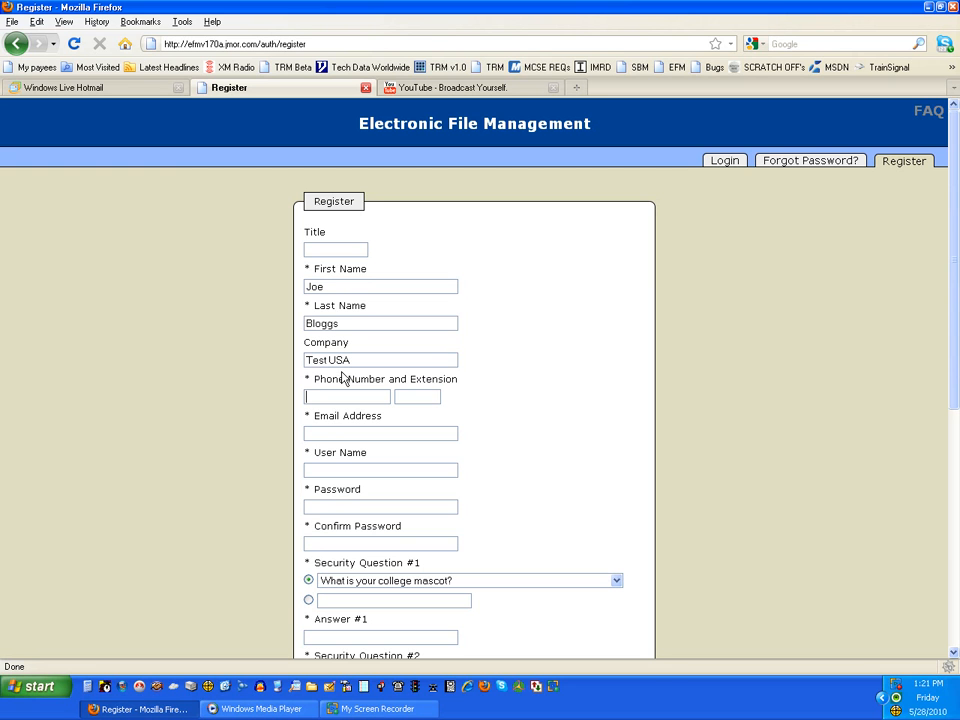
pyautogui.write('9735')
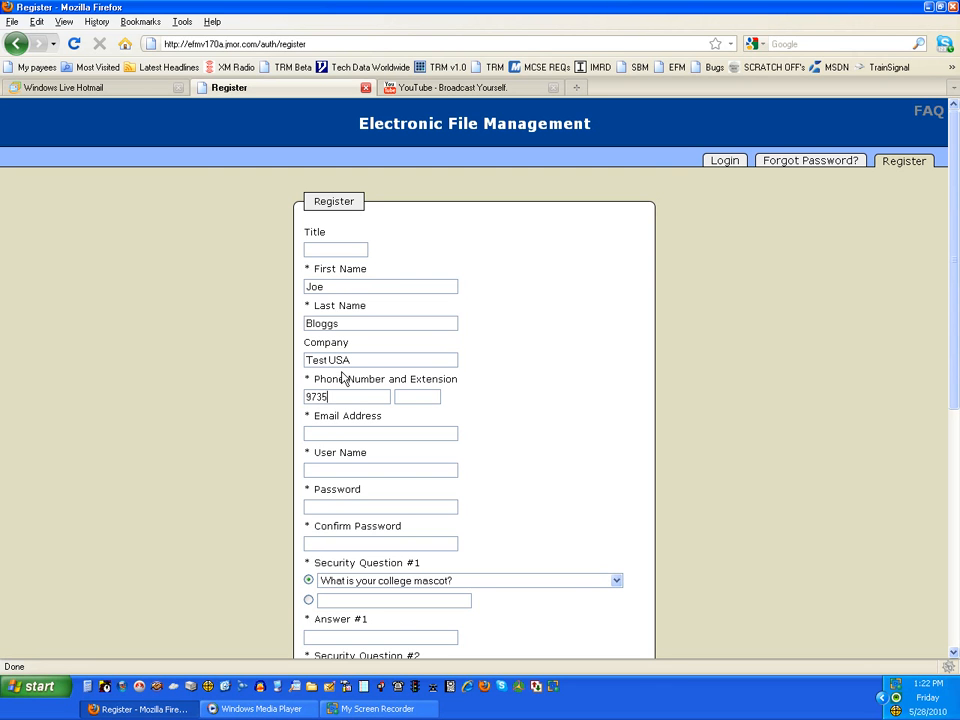
pyautogui.write('(973) 555-1212')
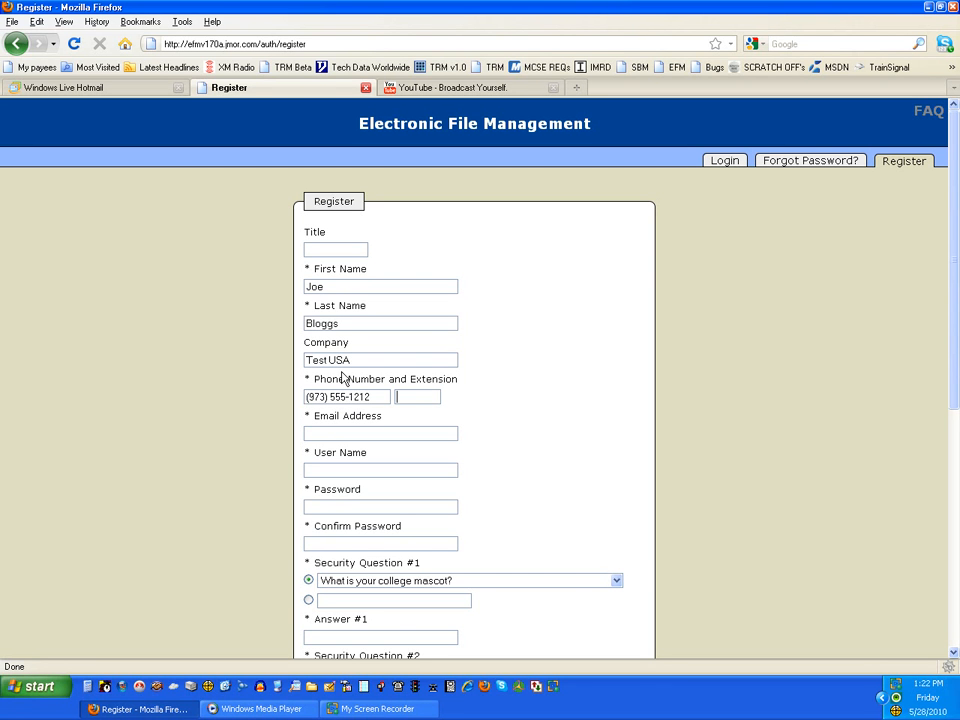
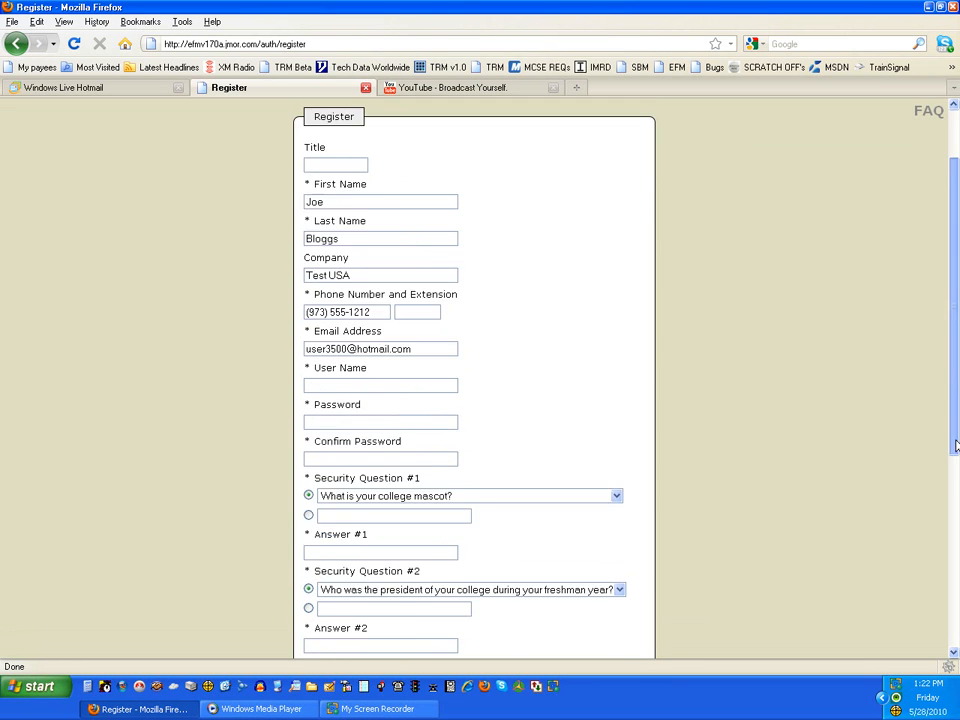
# Step: Enter user name Tester1 with a password and matching confirmation
pyautogui.scroll(-3)
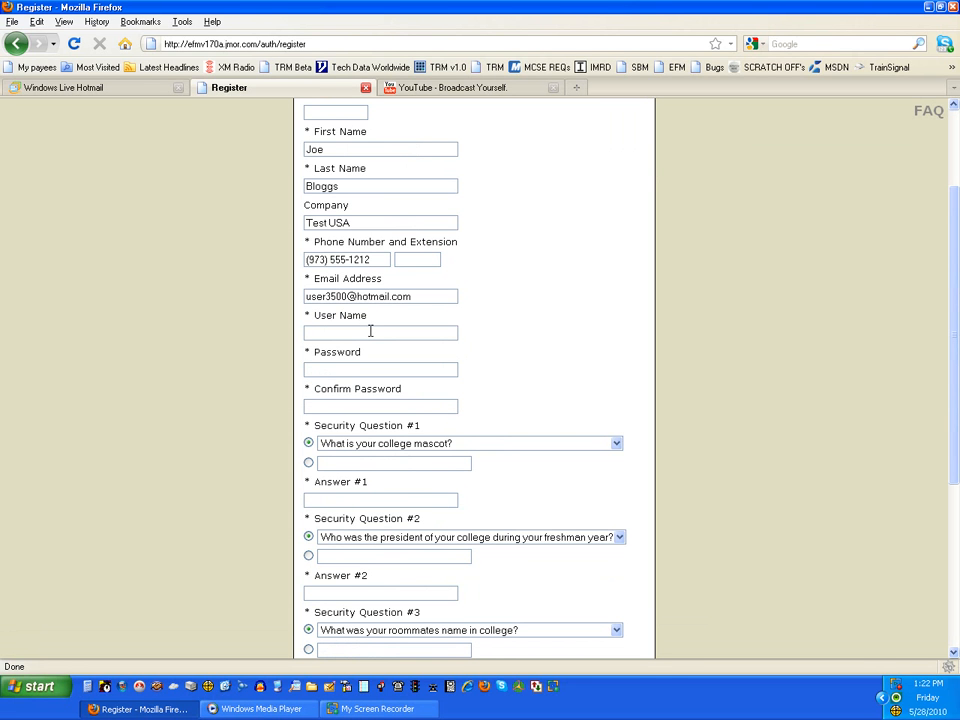
pyautogui.click(380, 332)
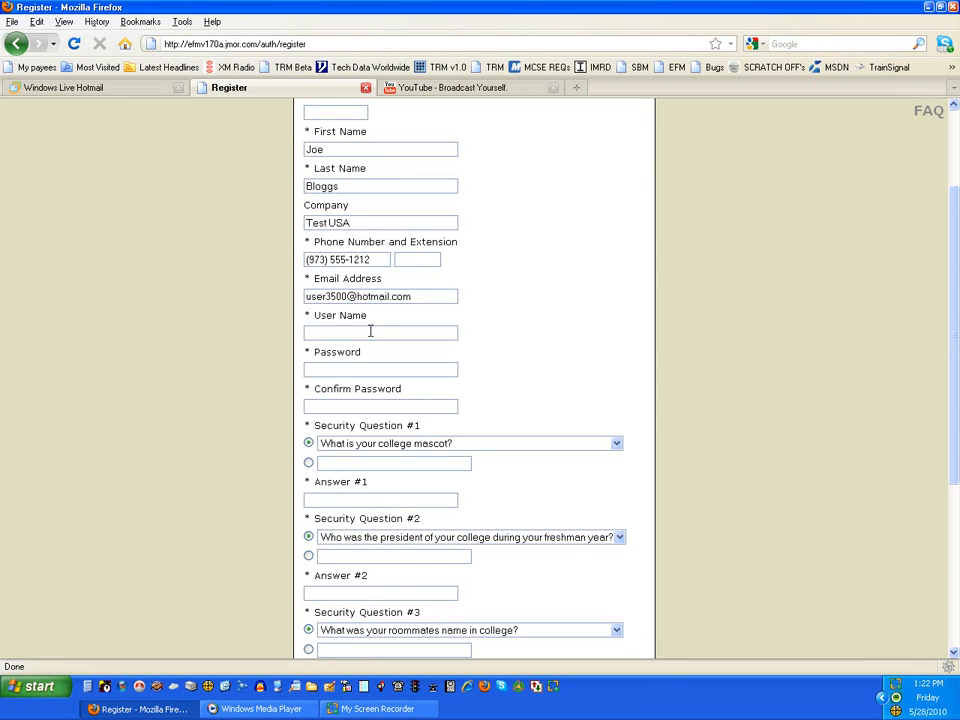
pyautogui.write('T')
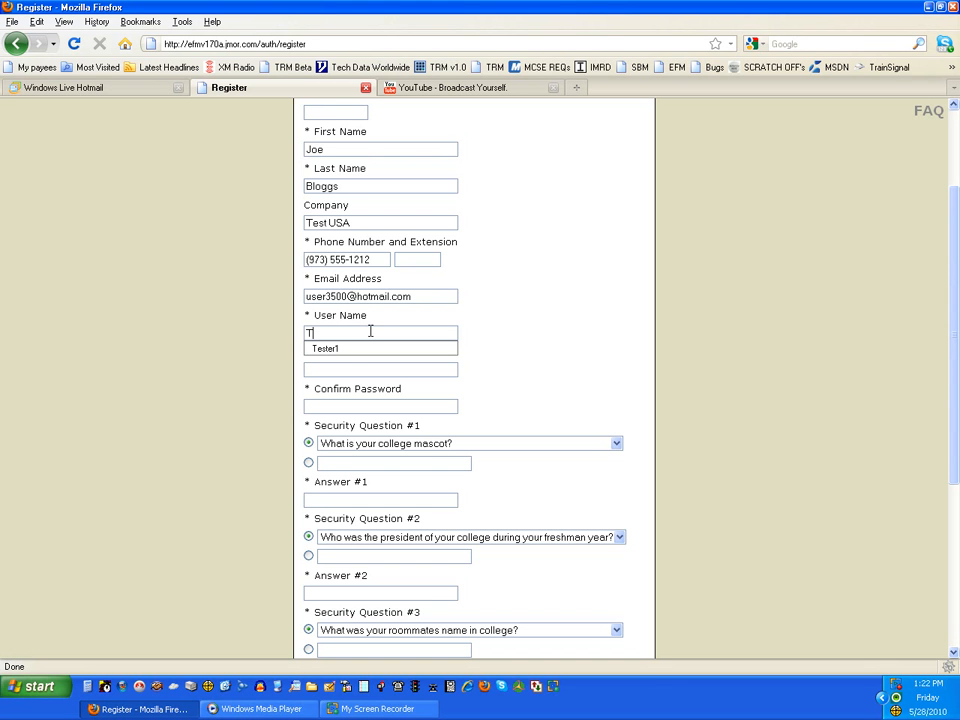
pyautogui.write('ester1')
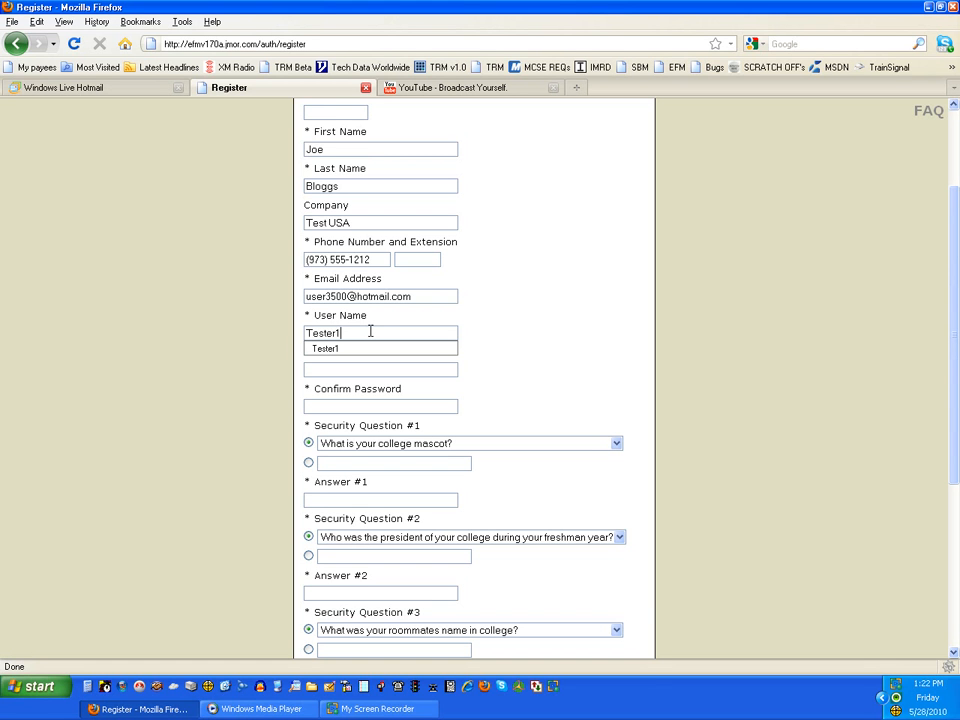
pyautogui.write('•••••••')
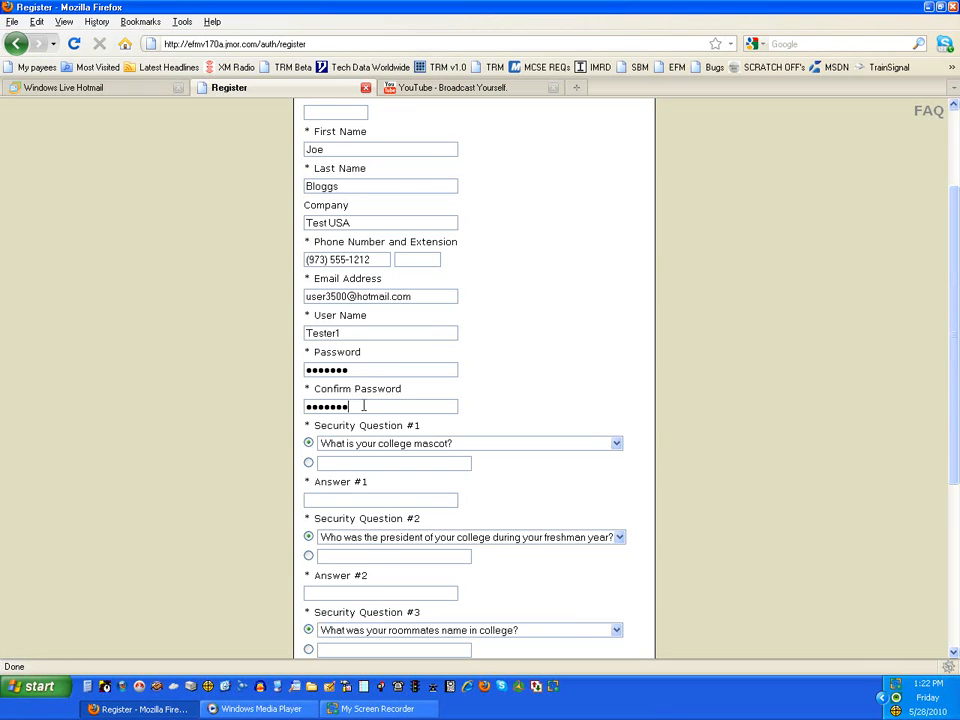
pyautogui.scroll(-3)
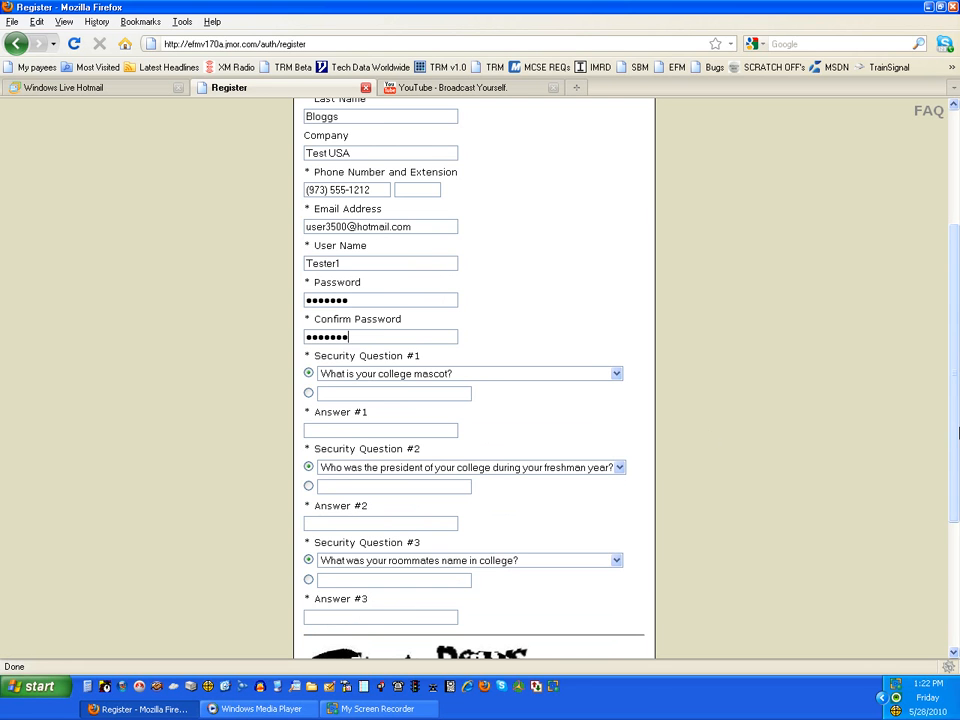
pyautogui.scroll(-3)
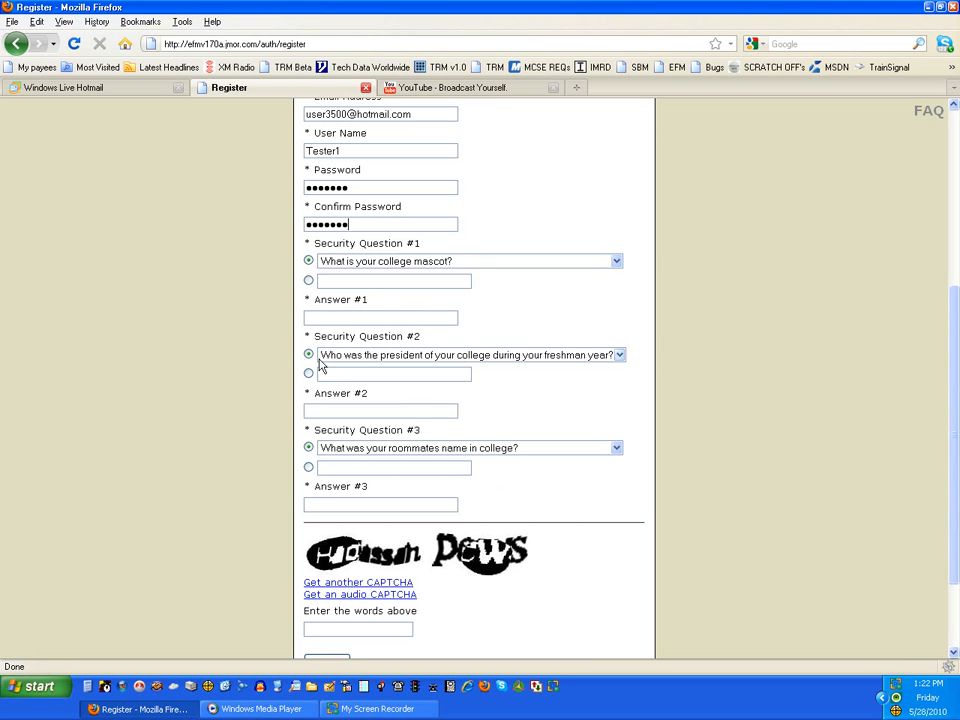
pyautogui.moveTo(500, 444)
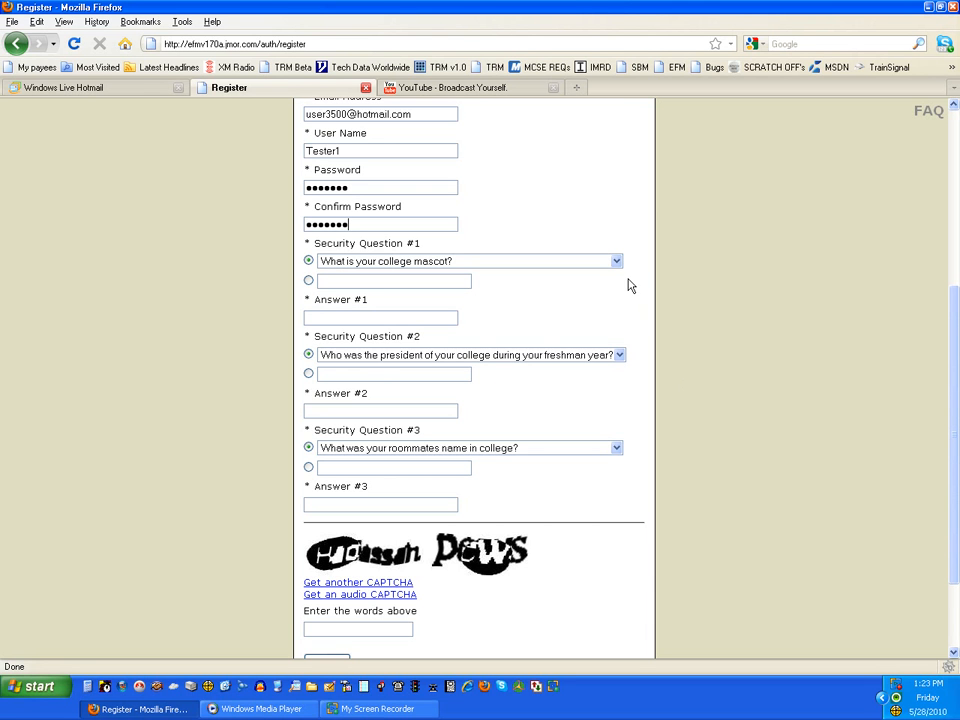
pyautogui.moveTo(280, 270)
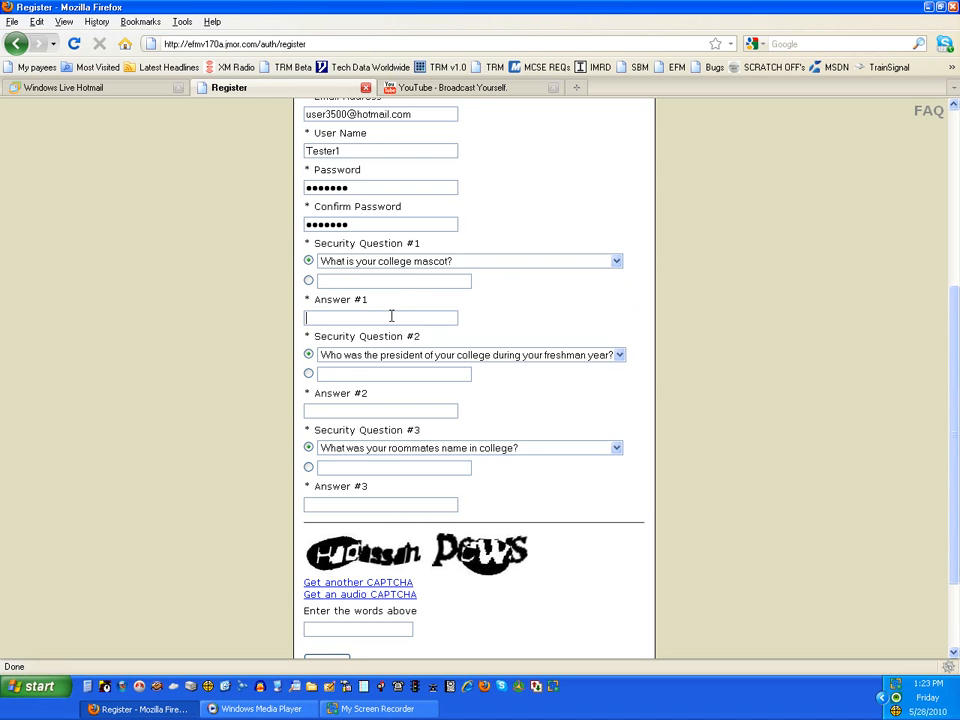
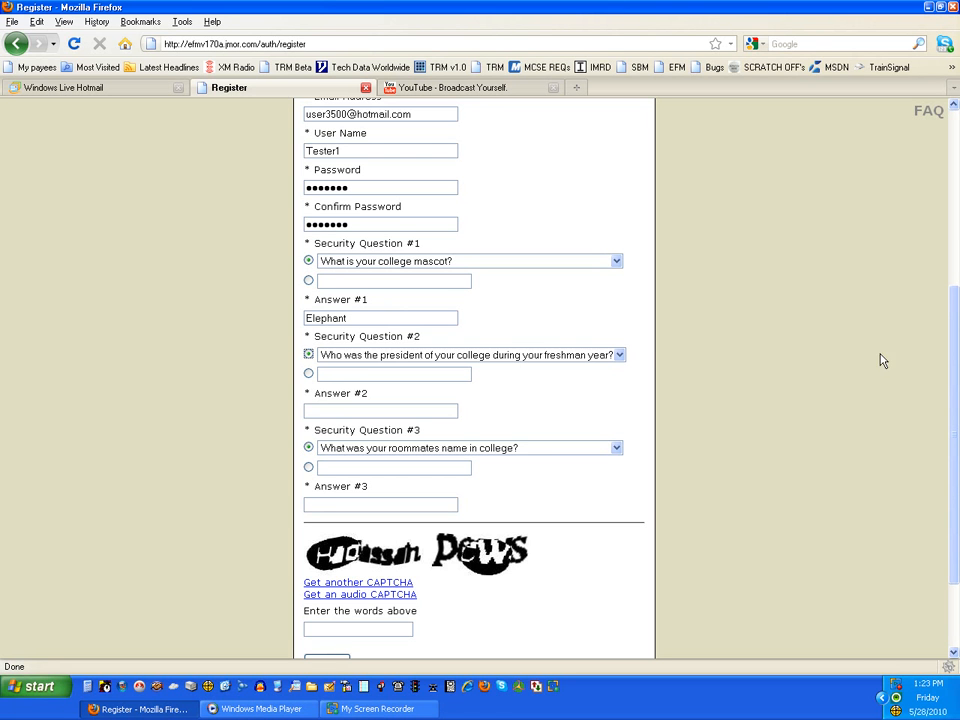
pyautogui.scroll(-3)
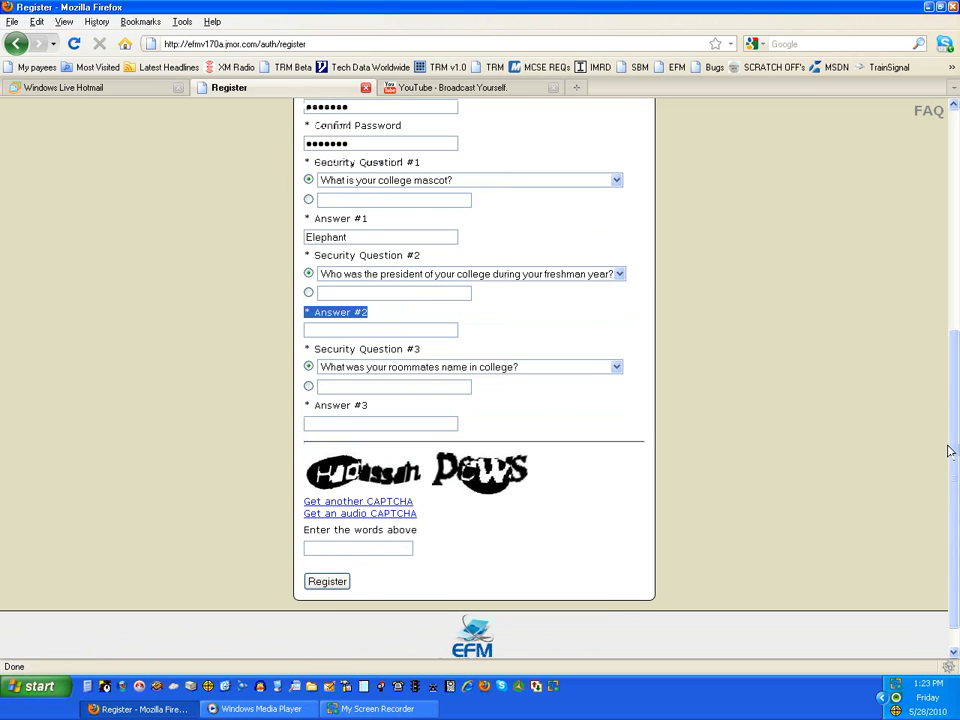
pyautogui.moveTo(400, 260)
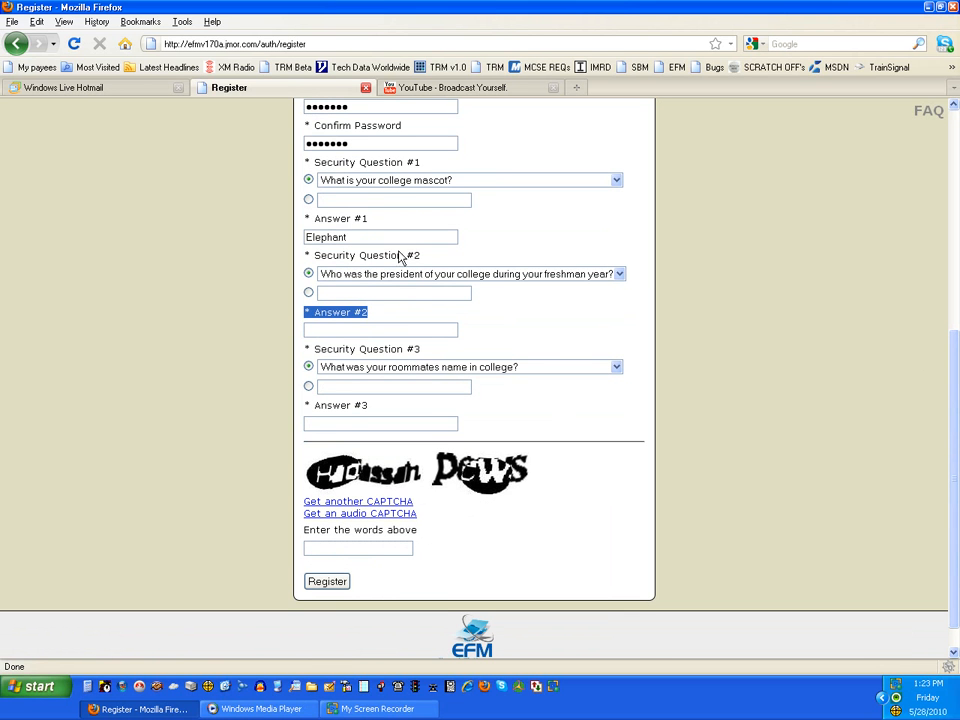
pyautogui.click(620, 272)
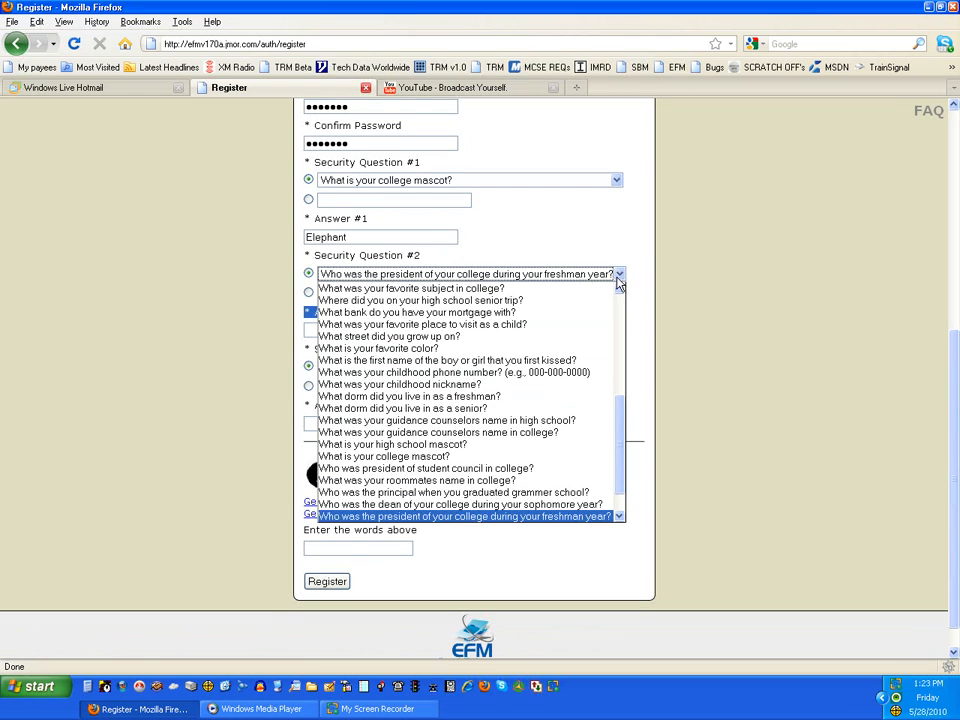
pyautogui.moveTo(524, 408)
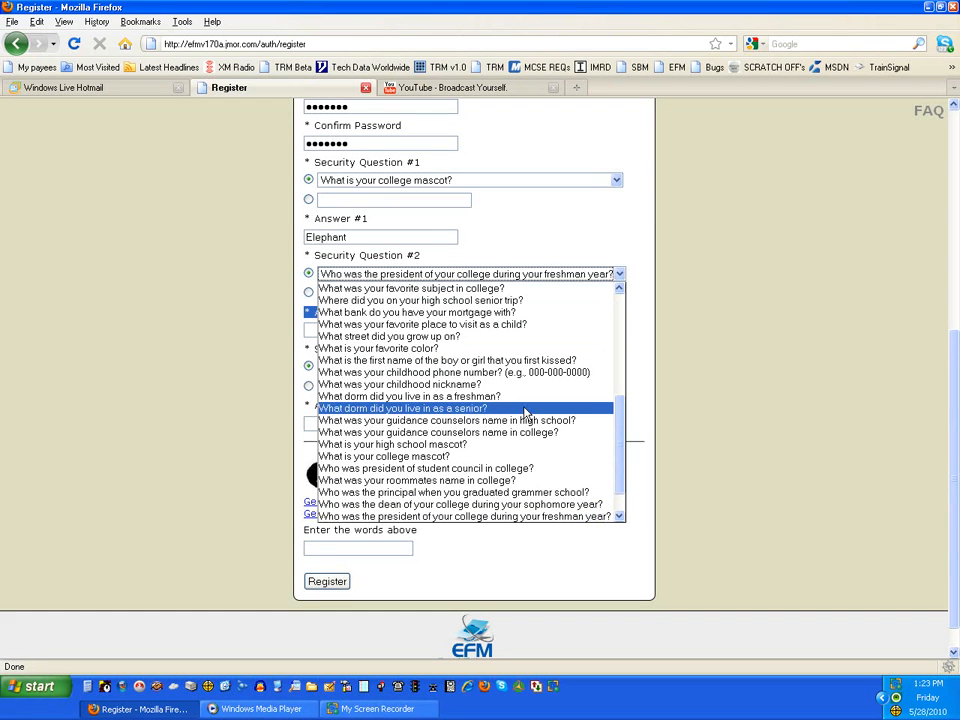
pyautogui.click(404, 408)
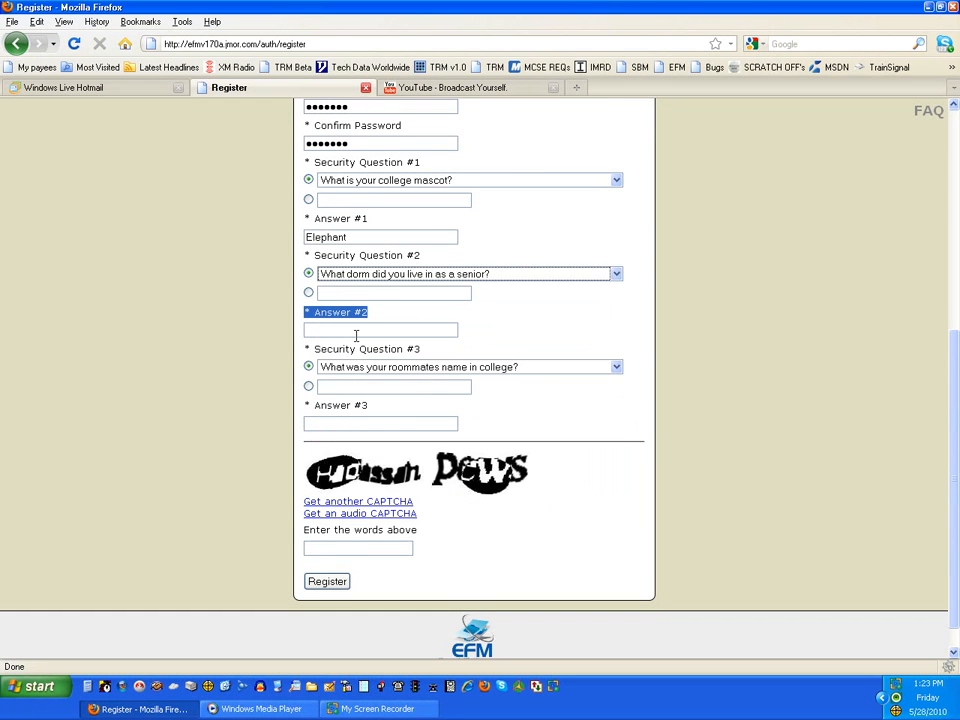
pyautogui.click(380, 330)
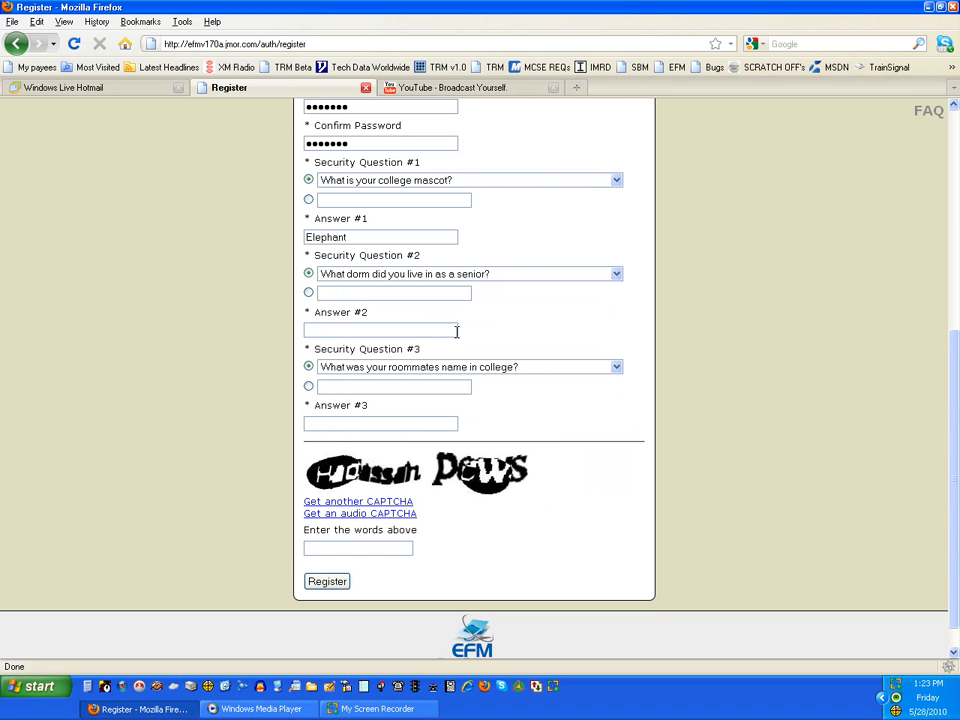
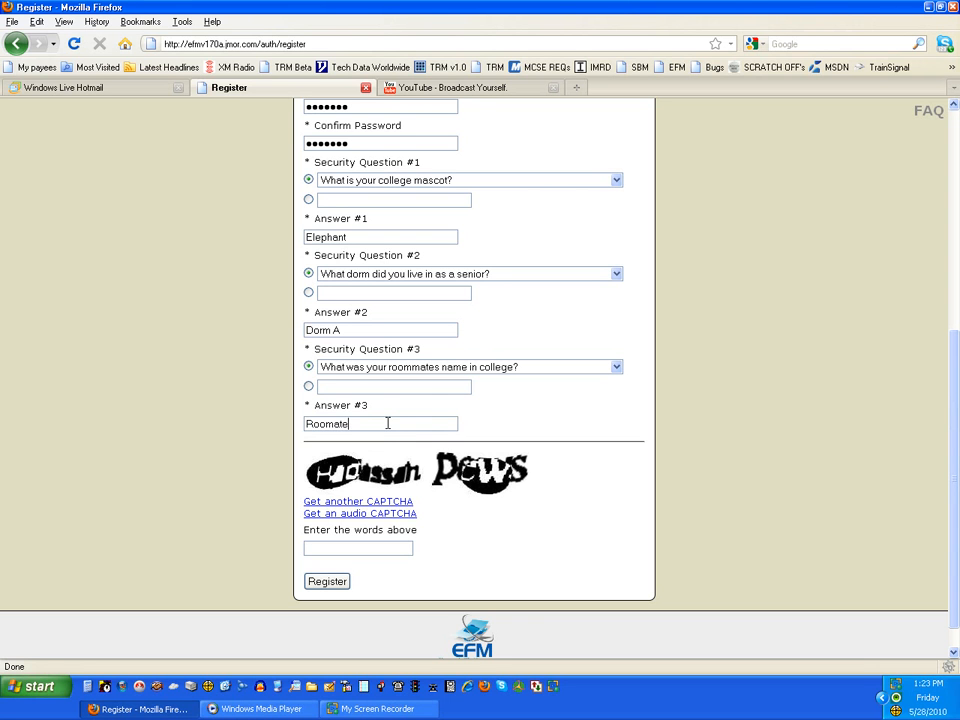
pyautogui.moveTo(488, 532)
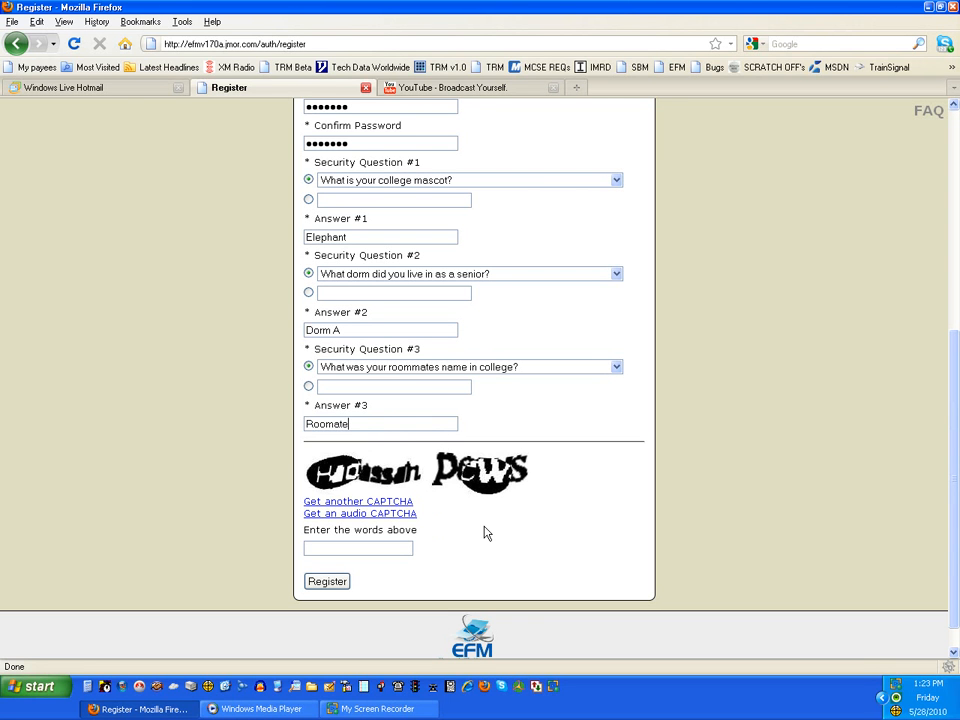
pyautogui.moveTo(412, 536)
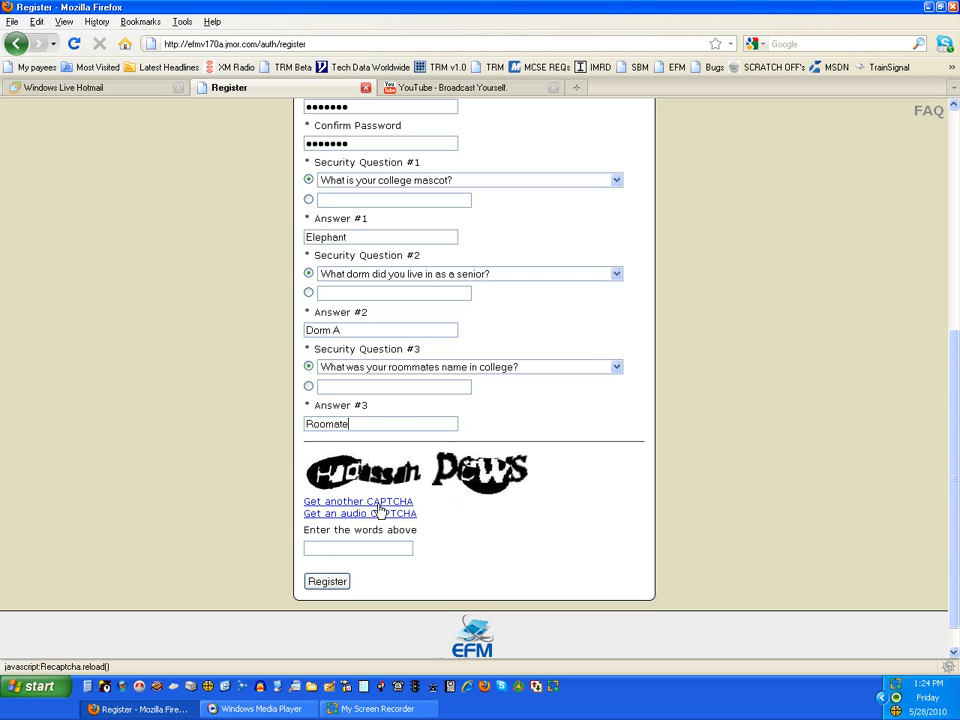
# Step: Refresh the CAPTCHA until a readable image appears
pyautogui.click(356, 500)
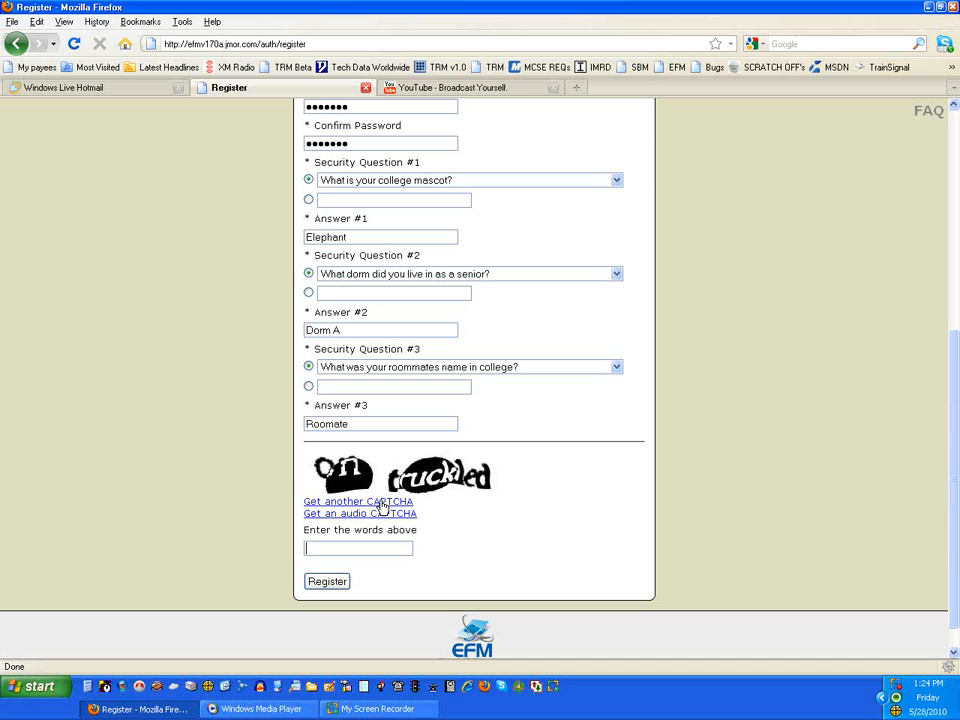
pyautogui.click(356, 500)
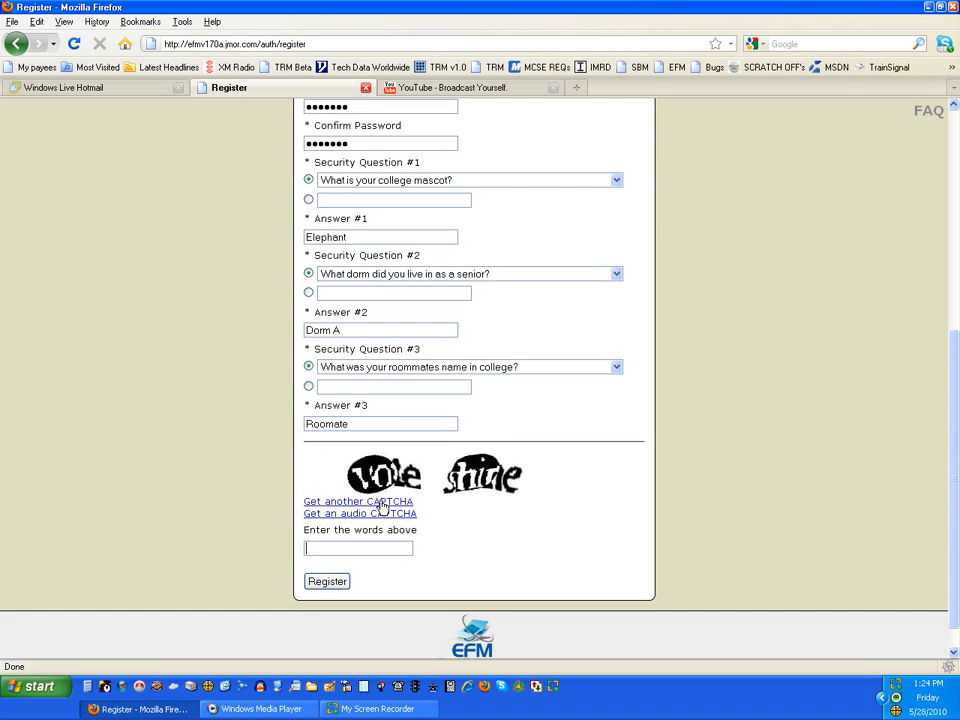
pyautogui.click(358, 500)
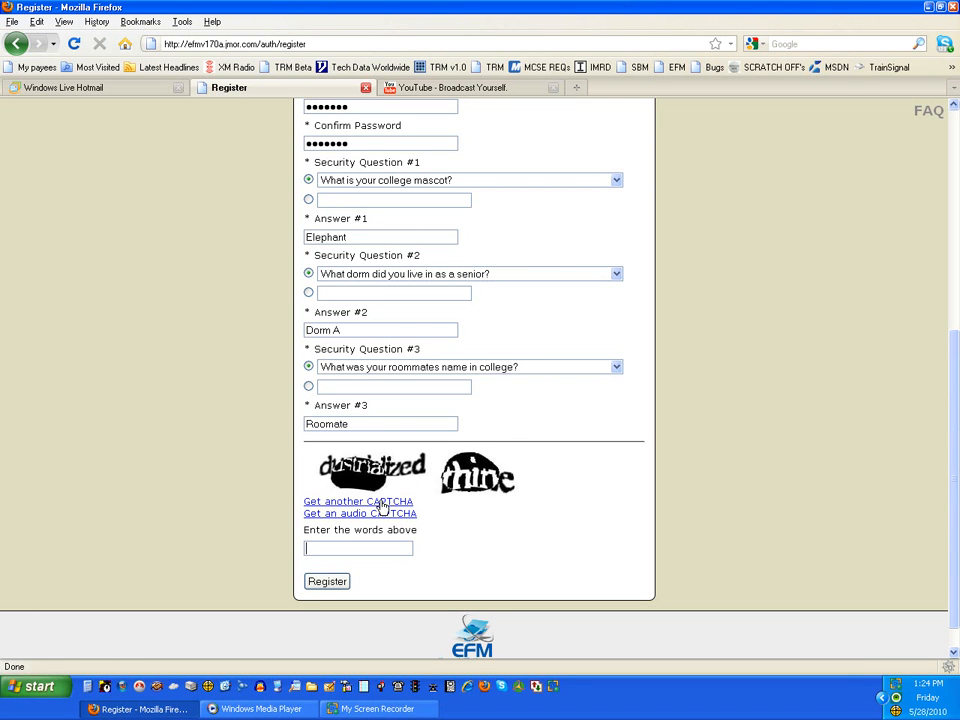
pyautogui.click(356, 500)
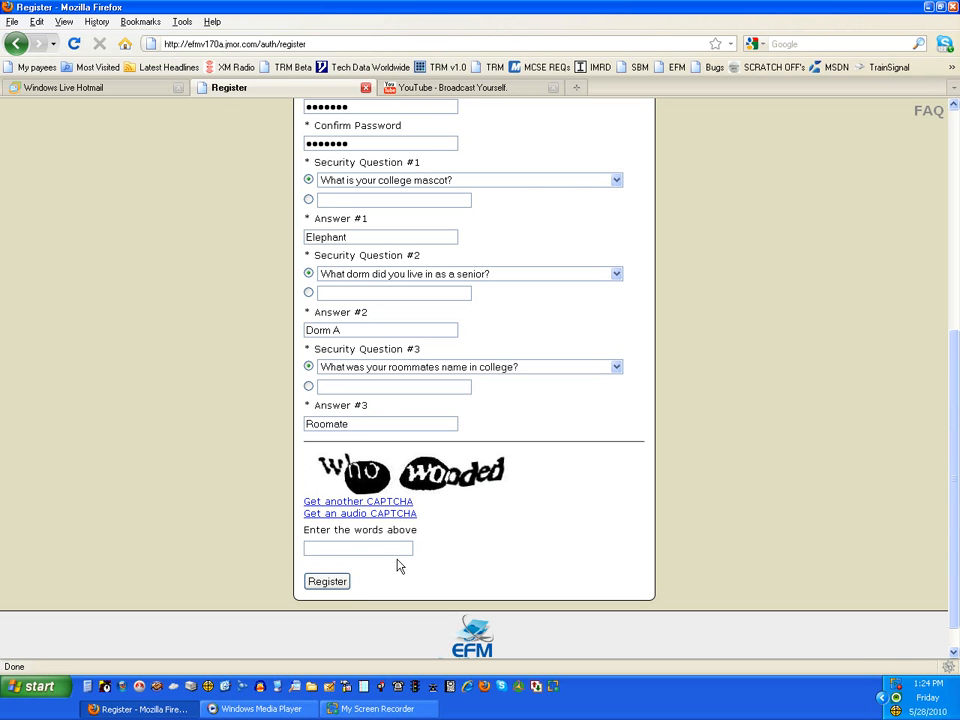
# Step: Enter the CAPTCHA words 'who wooded' and submit the registration
pyautogui.write('who w')
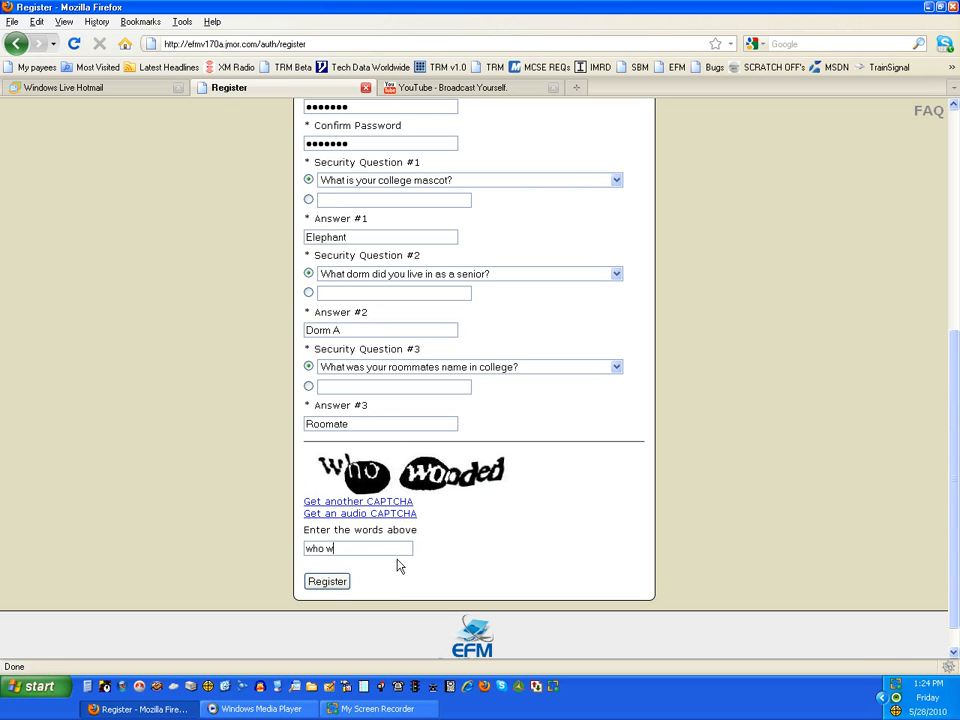
pyautogui.write('ooded')
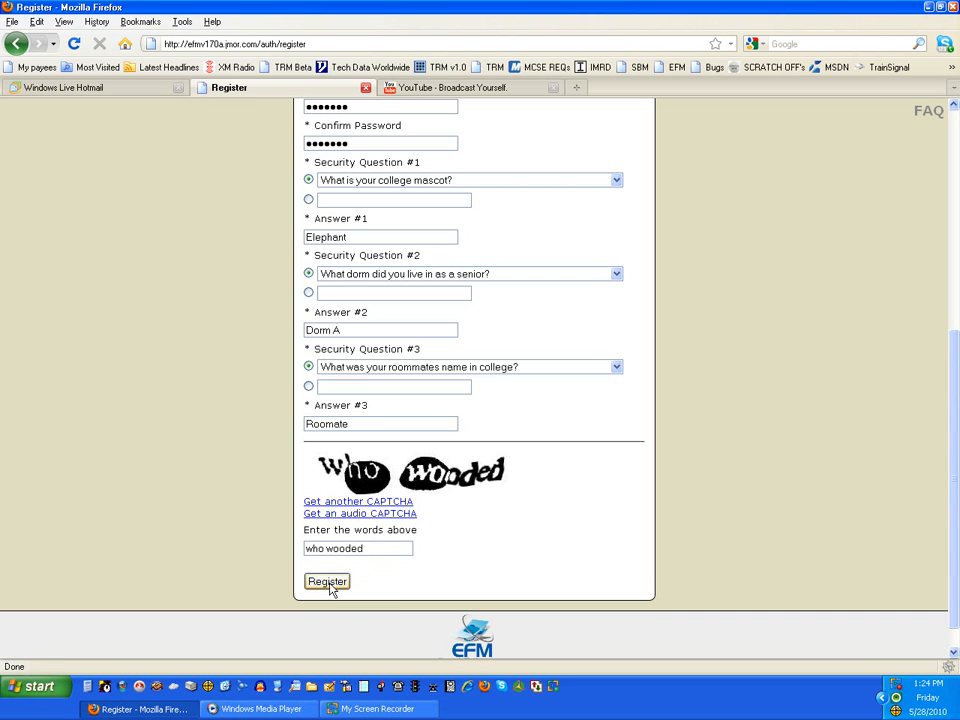
pyautogui.click(328, 580)
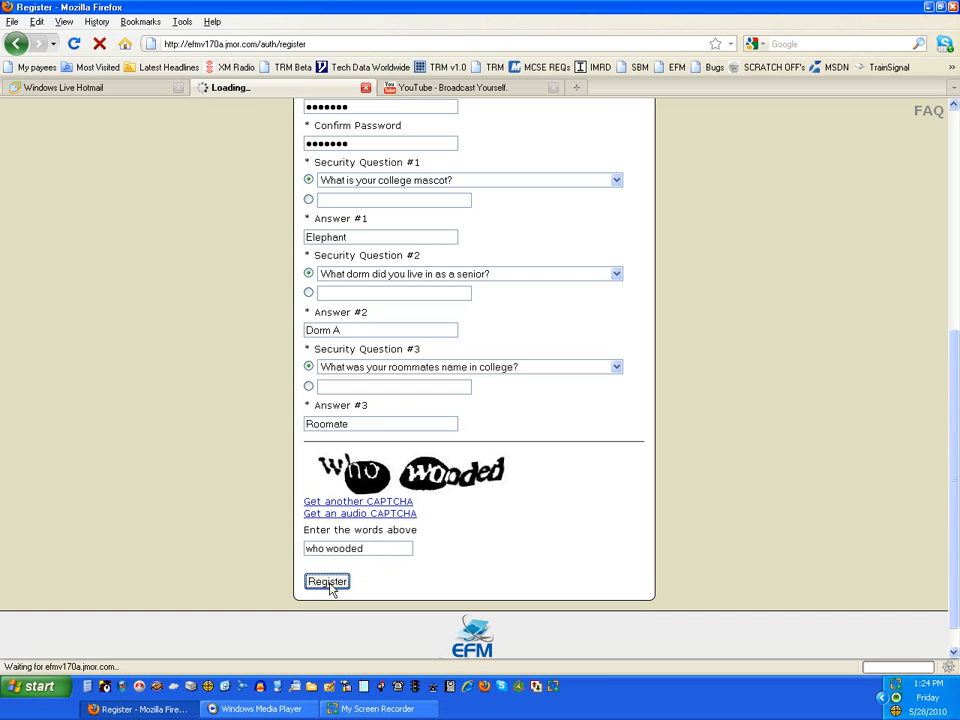
# Step: Activate the account via the registration email's link in the Hotmail junk folder, unblocking links
pyautogui.click(326, 580)
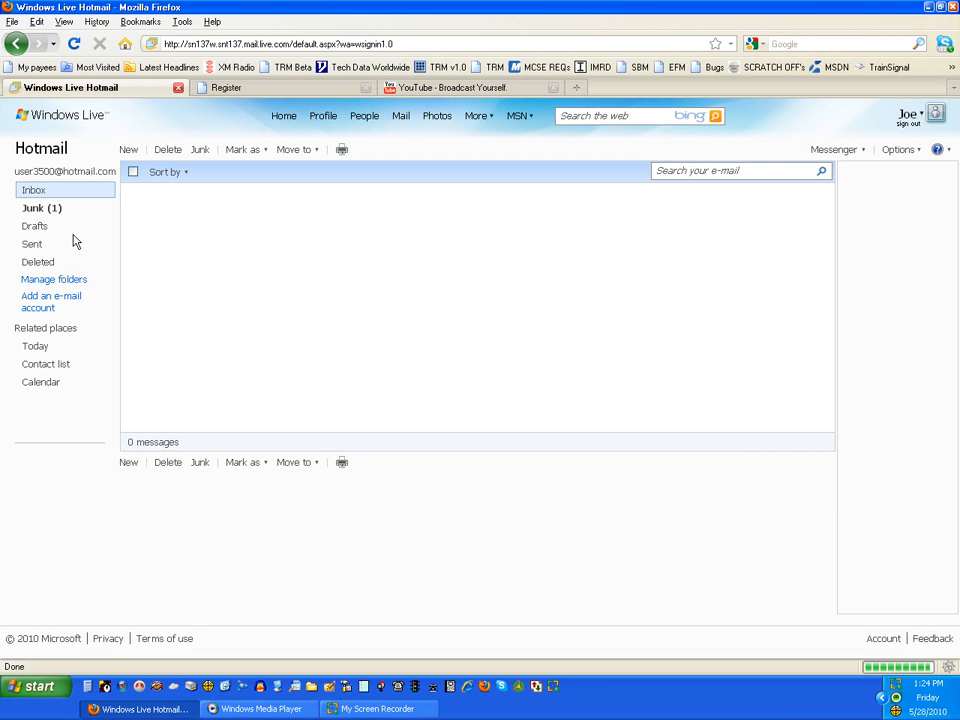
pyautogui.click(36, 208)
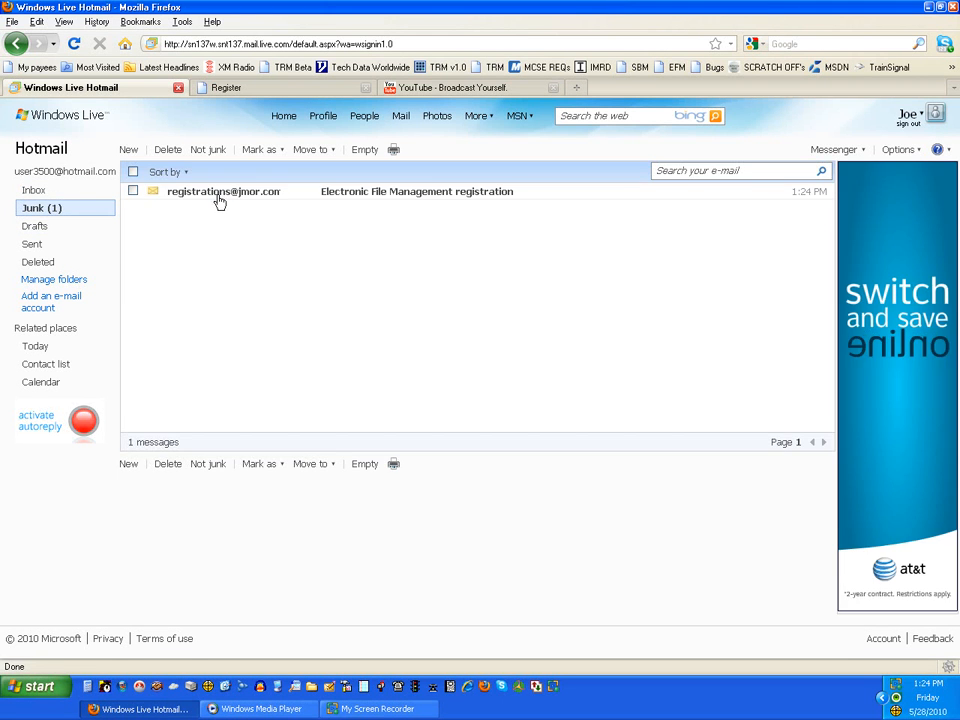
pyautogui.click(220, 192)
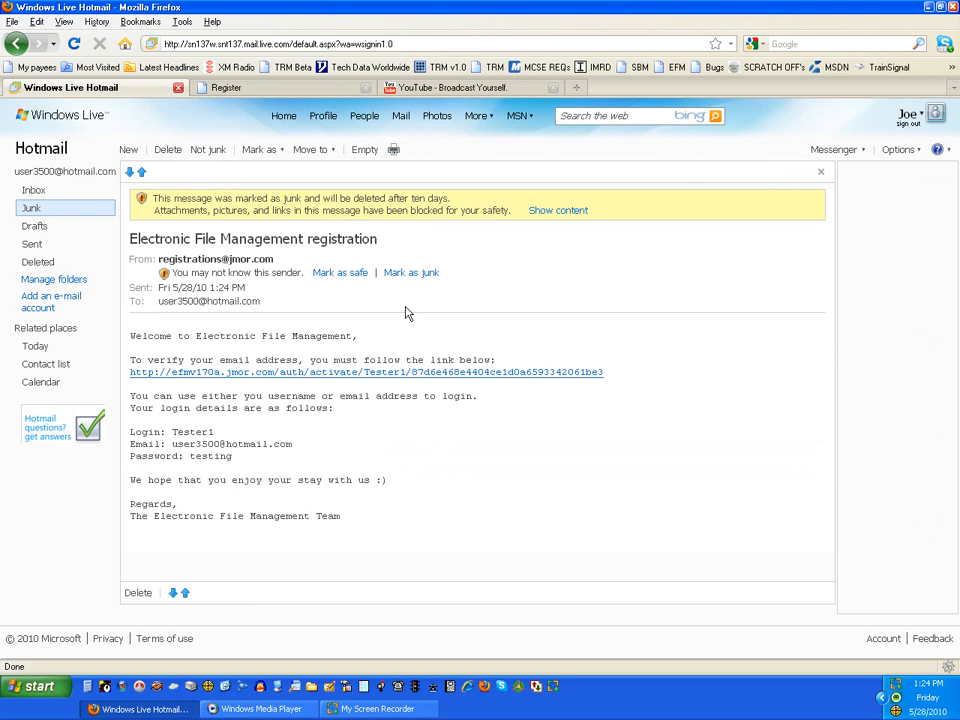
pyautogui.moveTo(384, 378)
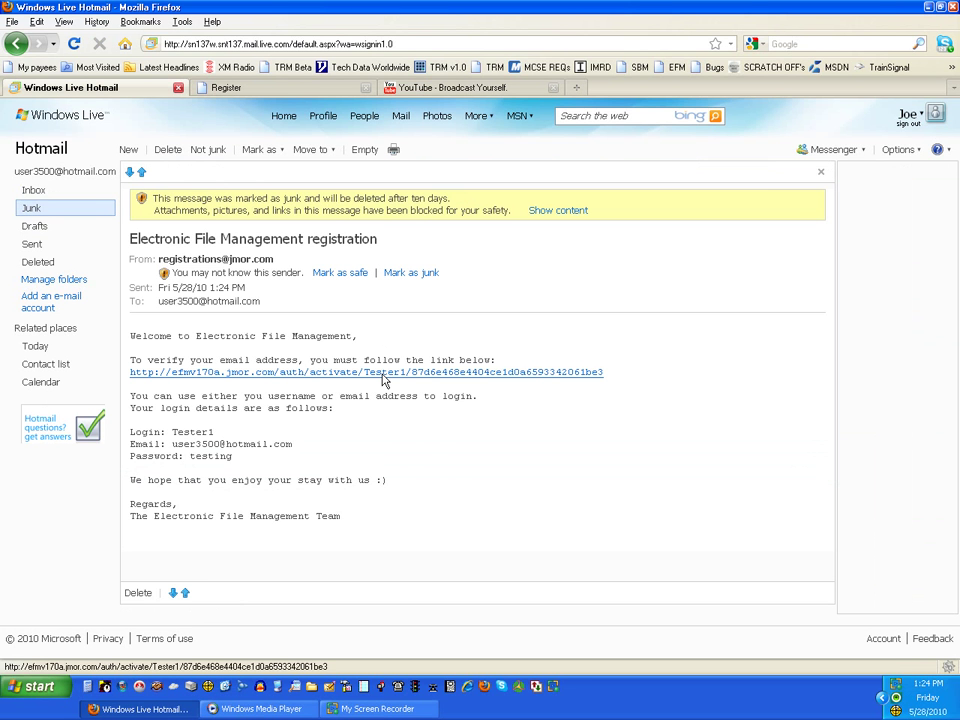
pyautogui.click(556, 210)
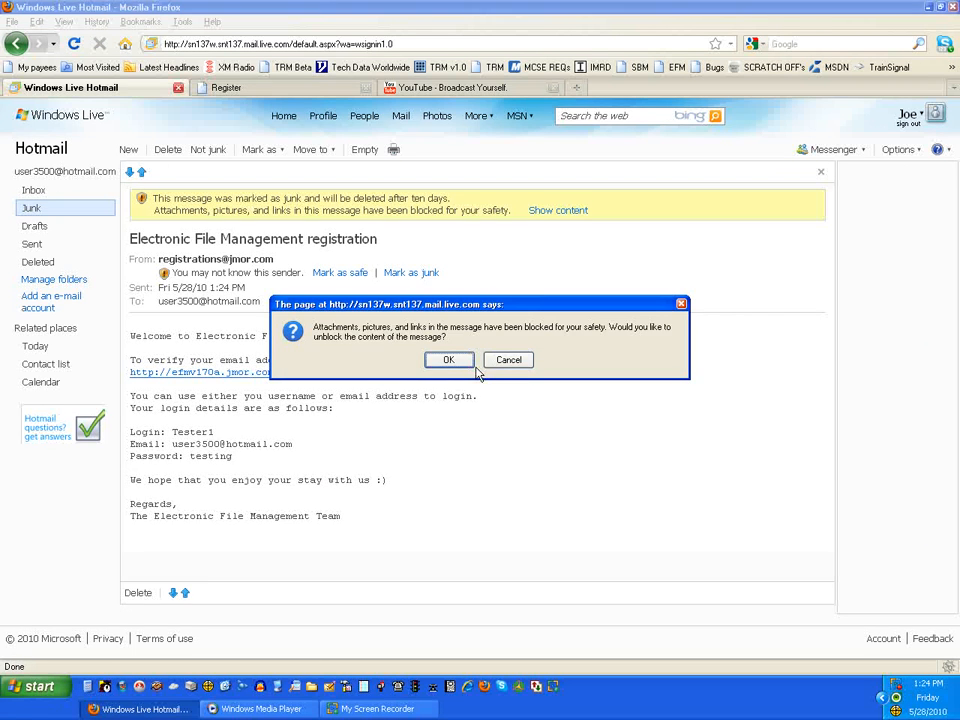
pyautogui.click(448, 360)
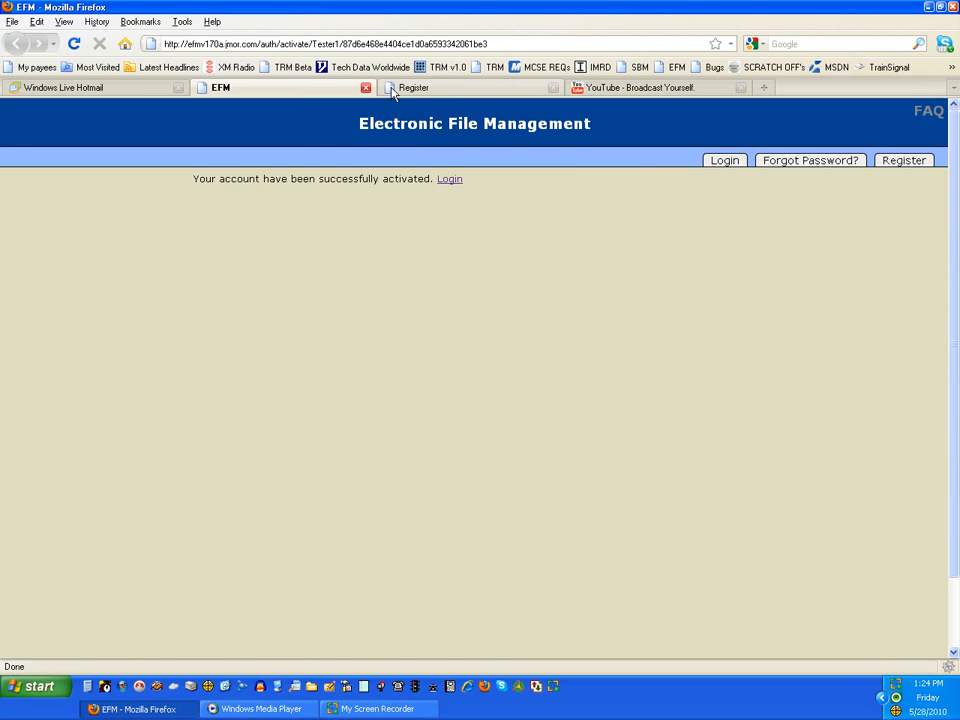
pyautogui.moveTo(724, 160)
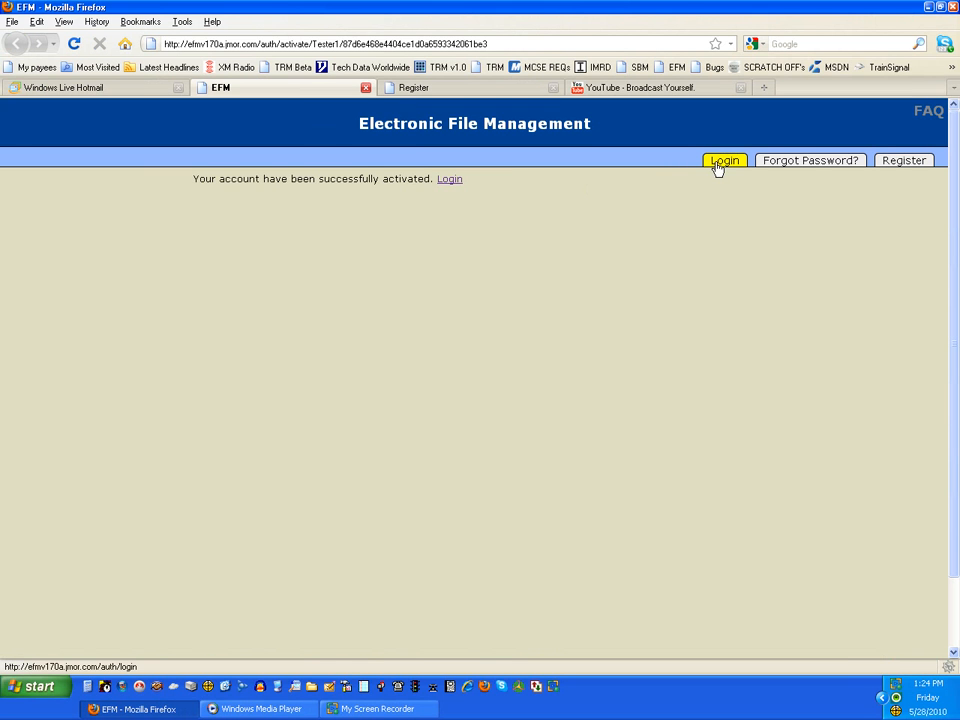
# Step: Sign in to Electronic File Management as admin
pyautogui.click(724, 160)
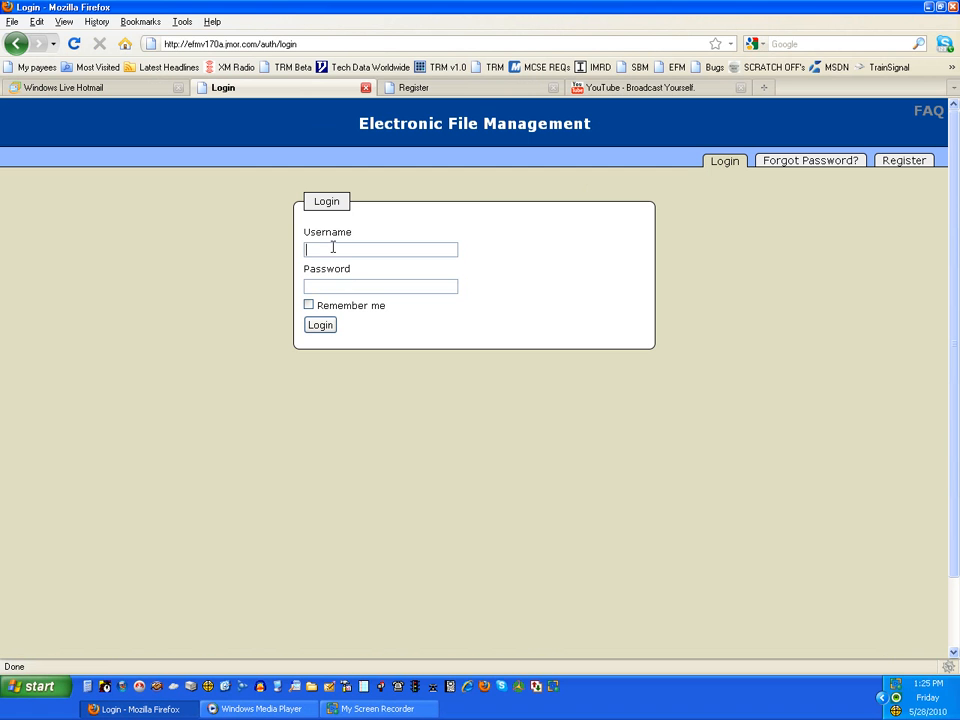
pyautogui.write('admin')
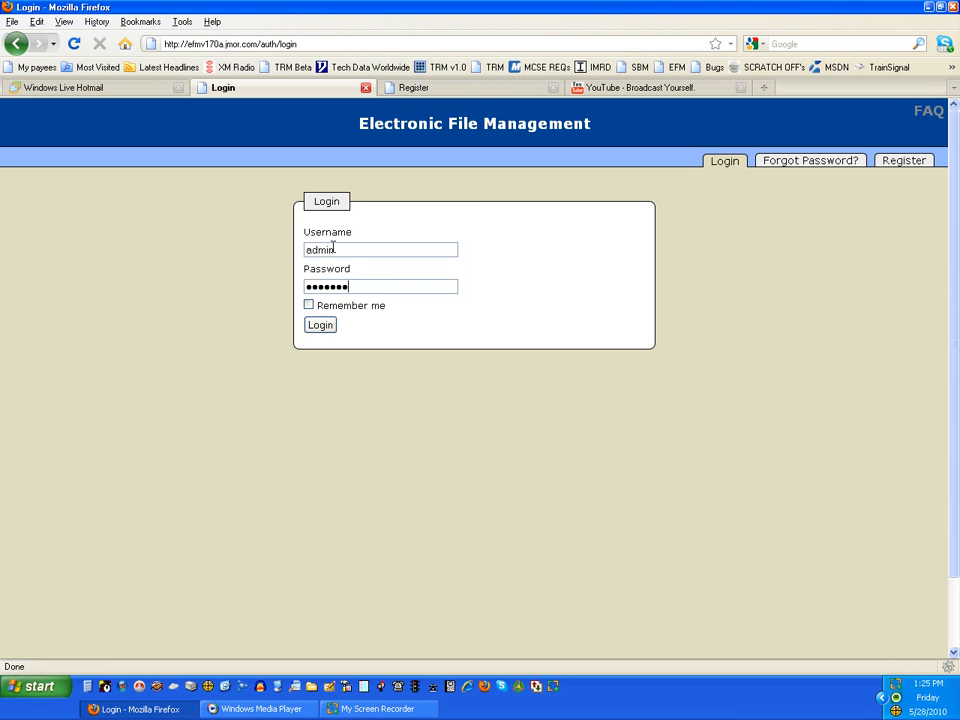
pyautogui.click(320, 324)
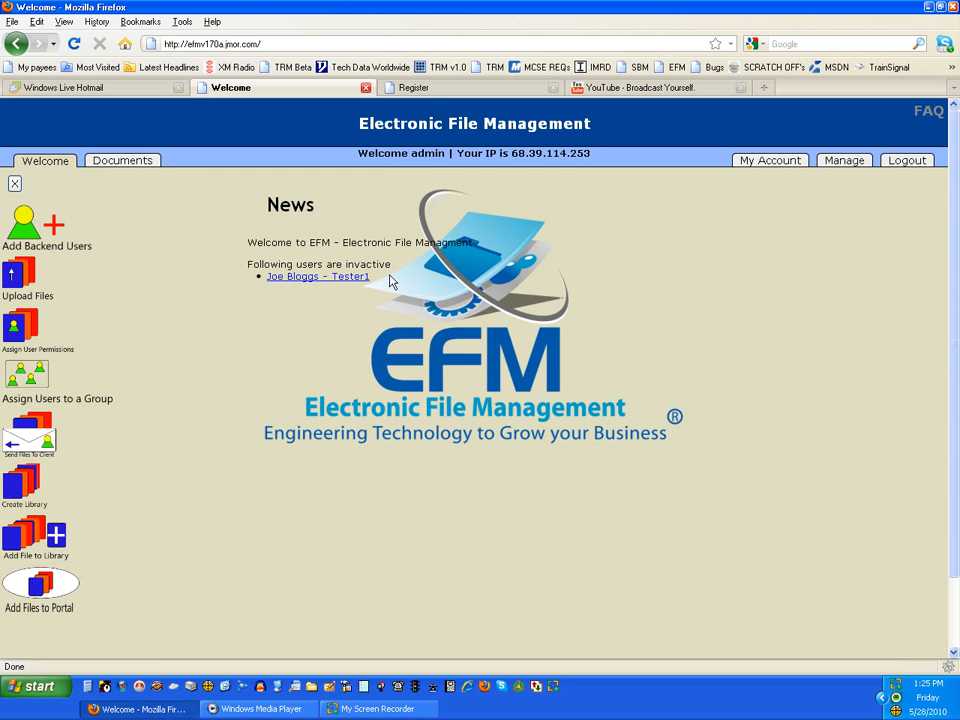
pyautogui.moveTo(344, 284)
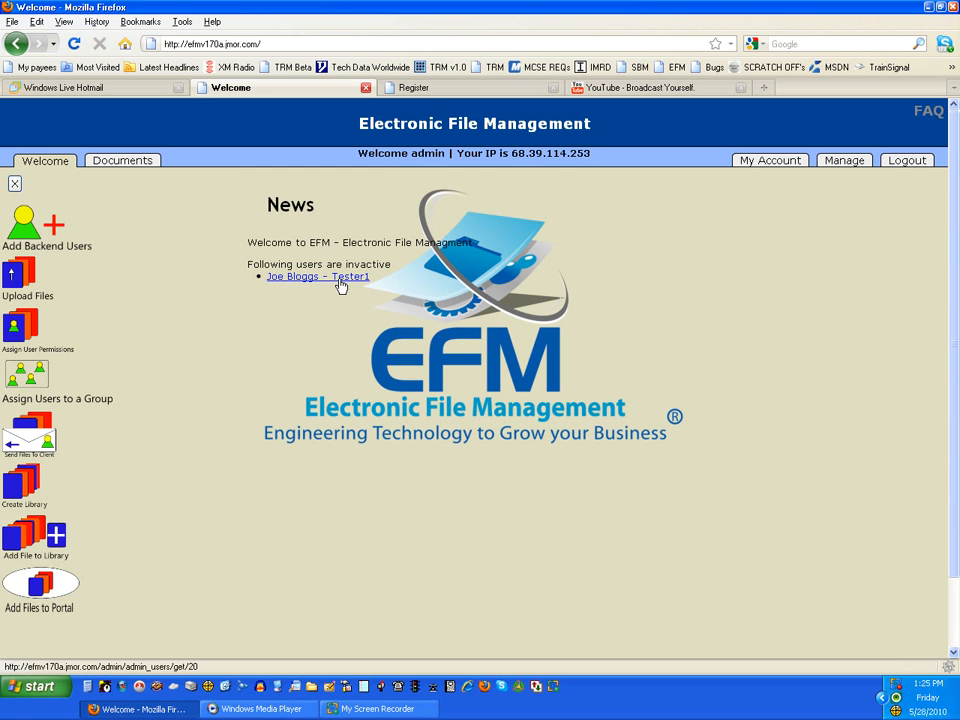
# Step: Activate Joe Bloggs' Tester1 account from the inactive users list
pyautogui.click(318, 276)
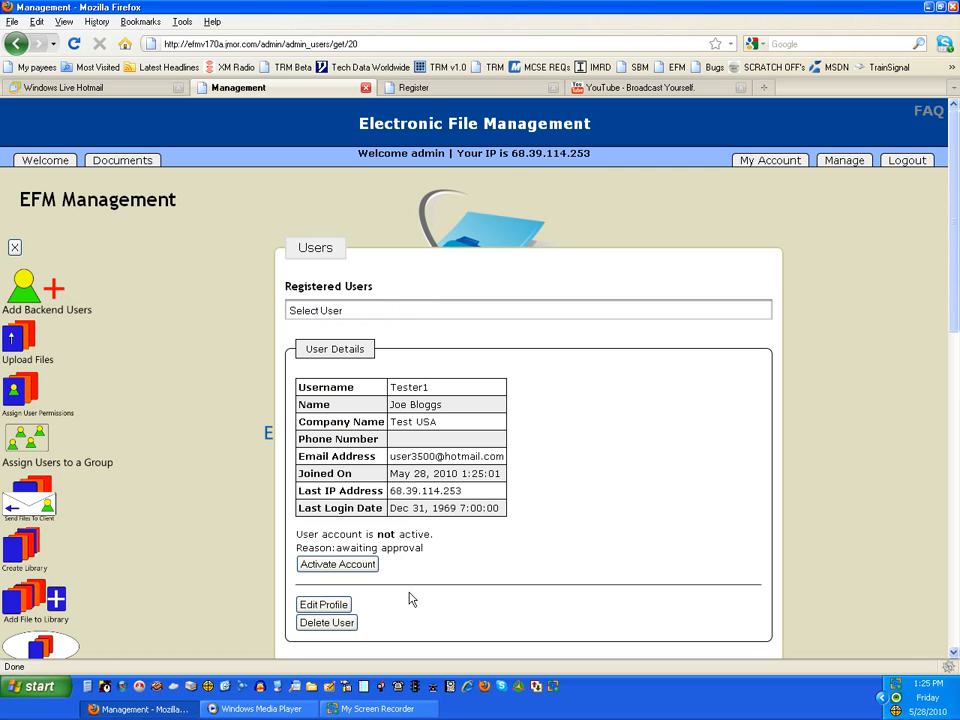
pyautogui.click(336, 564)
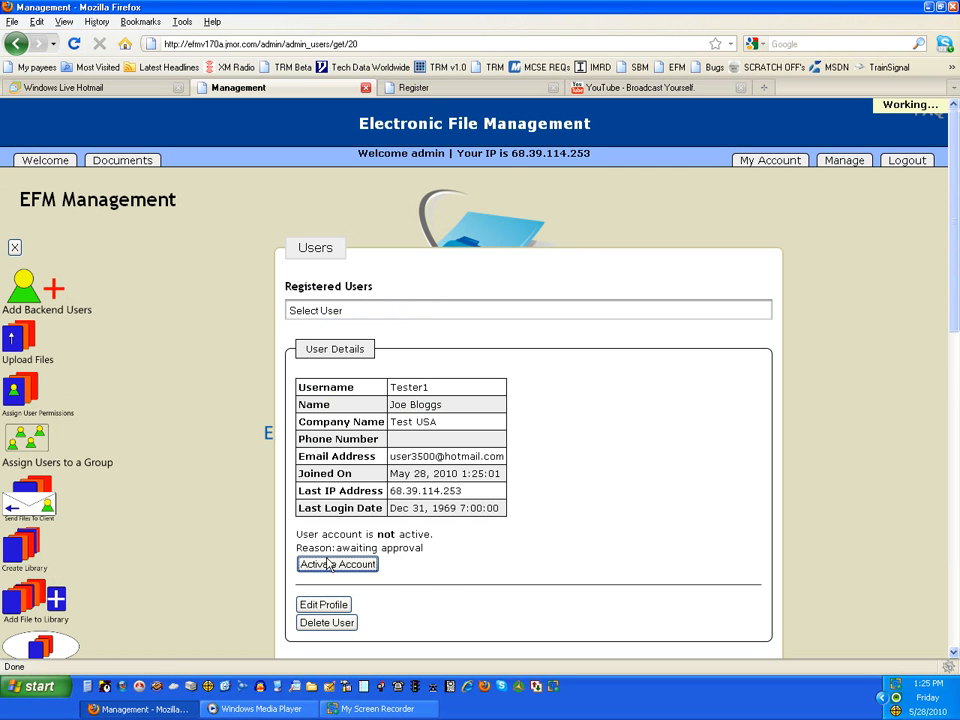
pyautogui.click(336, 564)
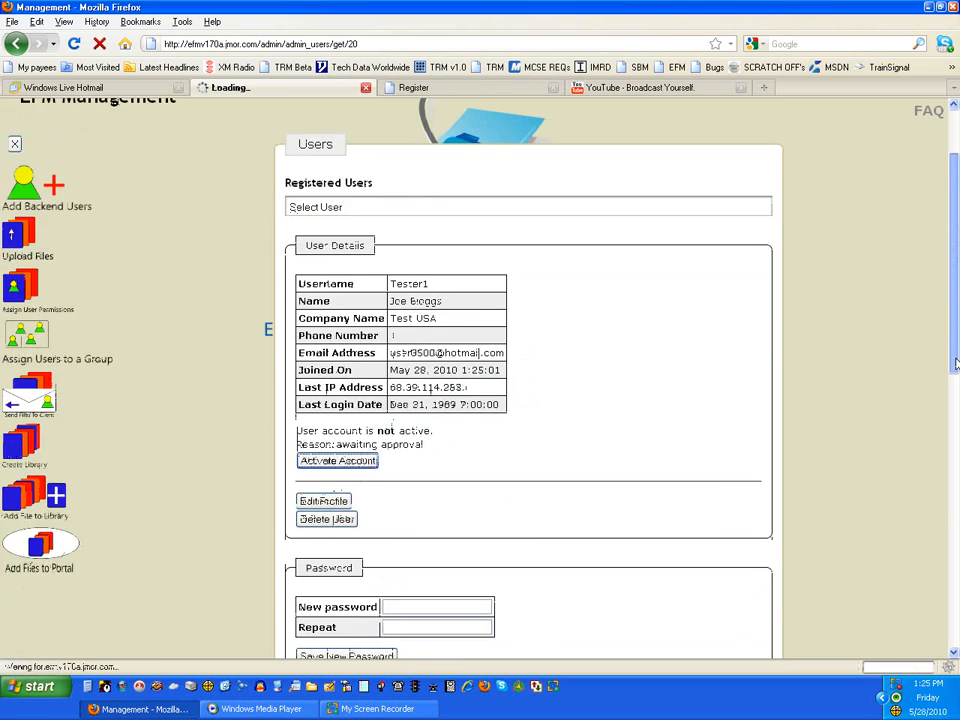
pyautogui.click(336, 460)
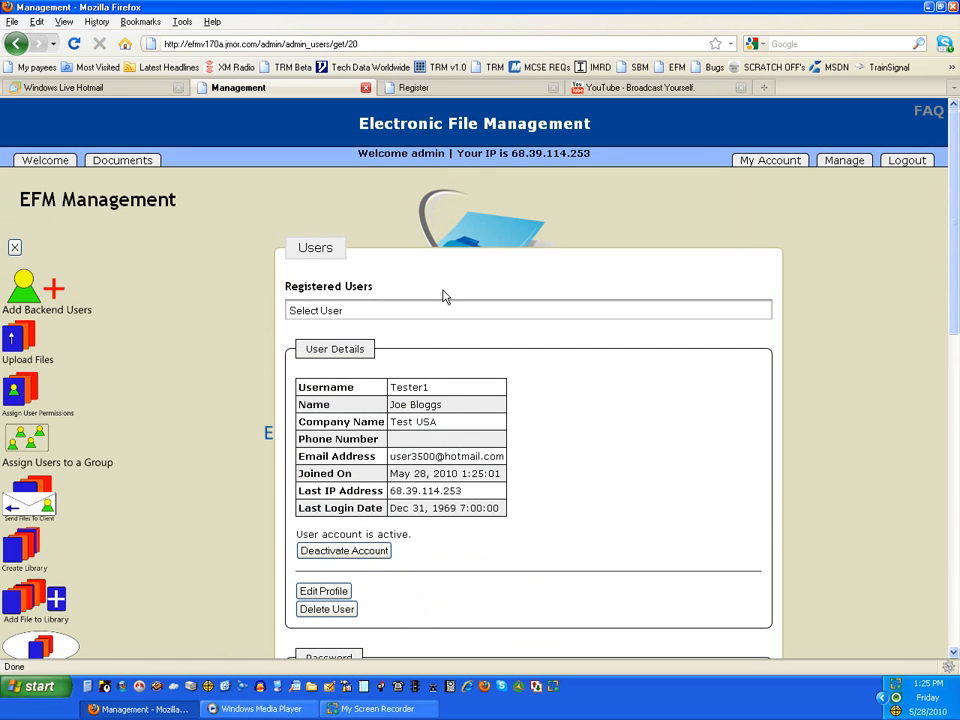
pyautogui.click(122, 160)
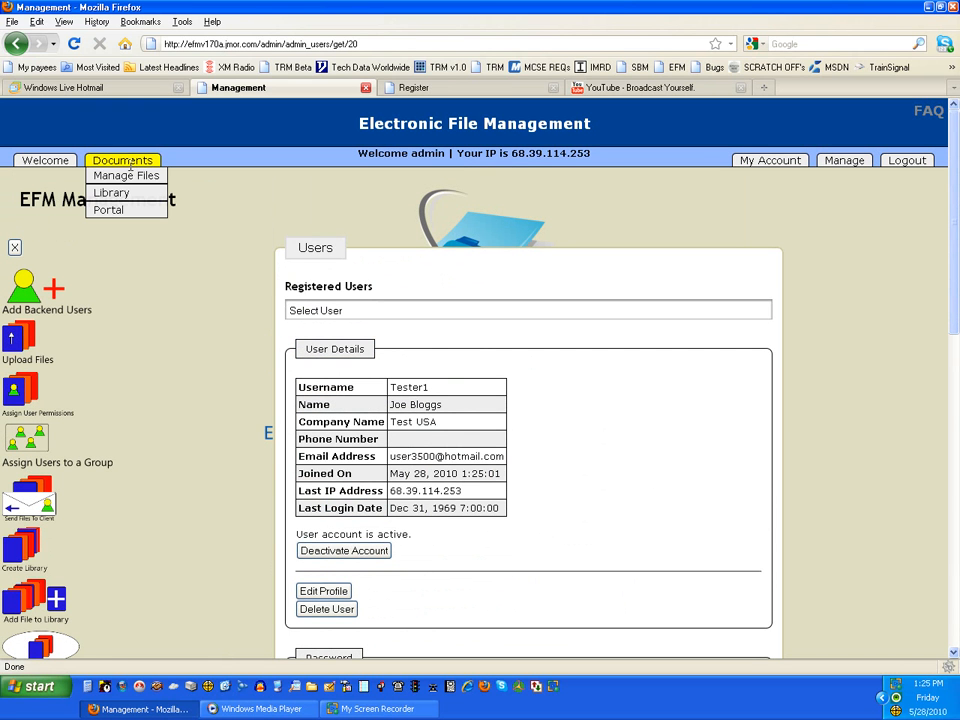
pyautogui.moveTo(128, 176)
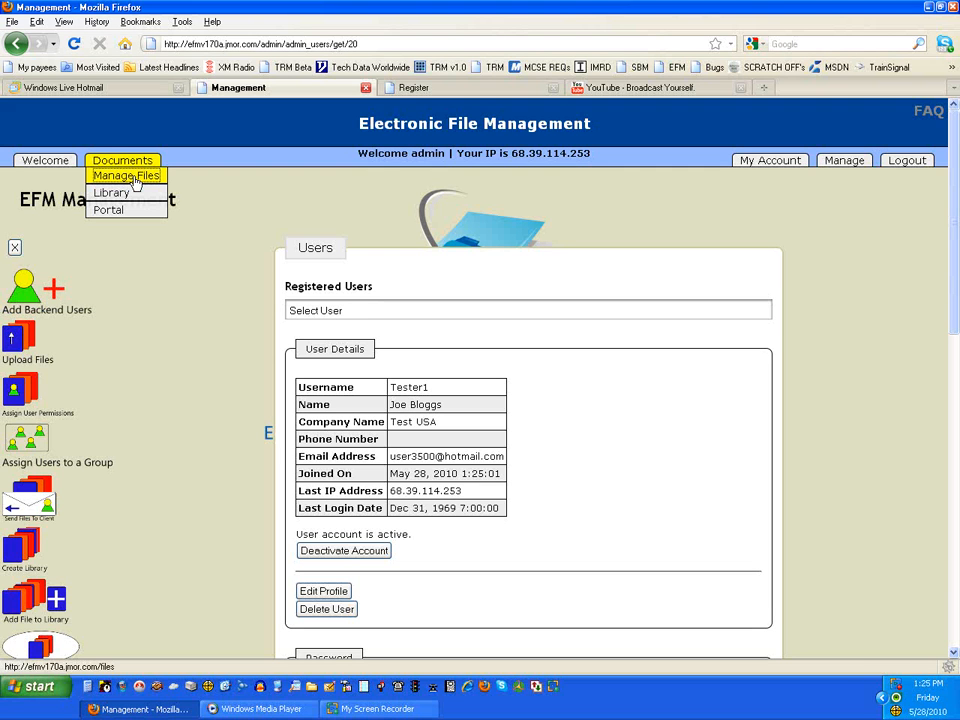
# Step: Create folder MyFolder under Main Department in Manage Files and open it
pyautogui.click(126, 176)
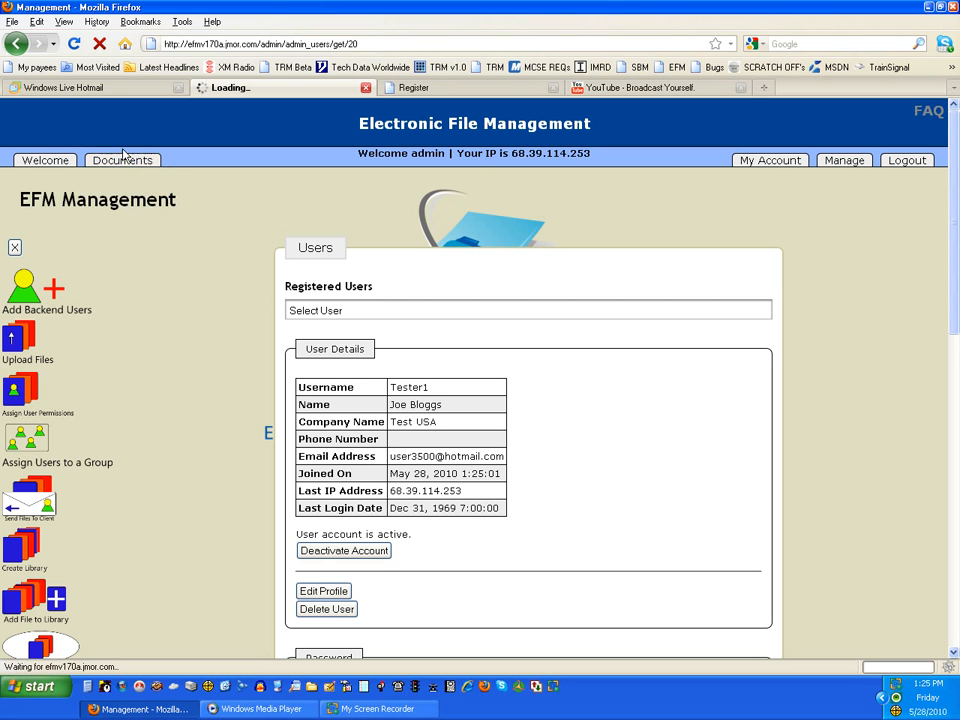
pyautogui.click(122, 160)
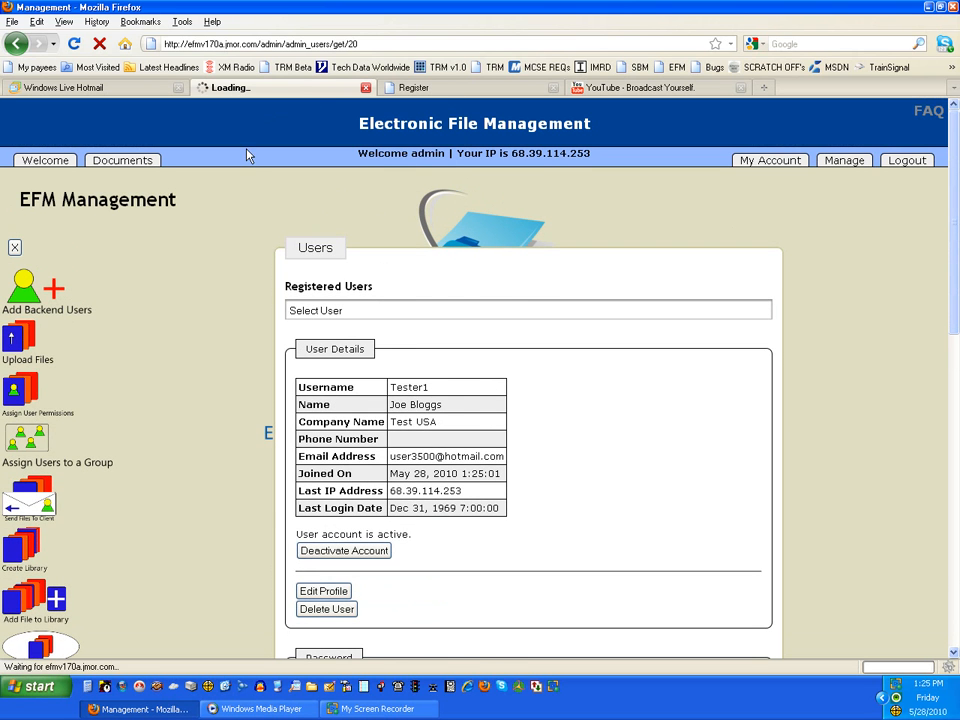
pyautogui.click(120, 160)
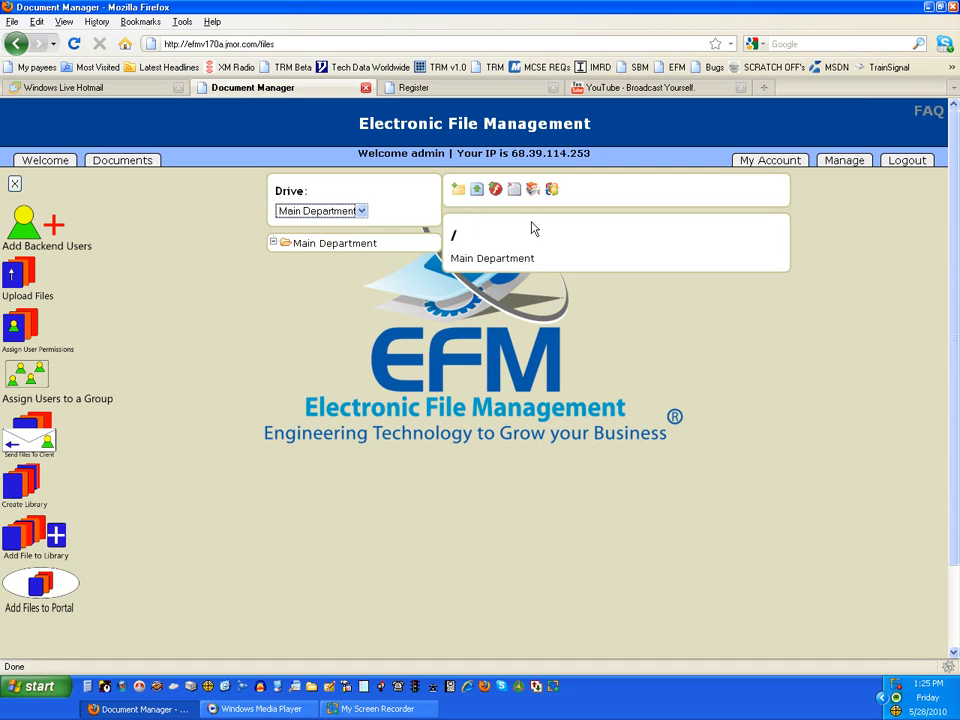
pyautogui.click(456, 188)
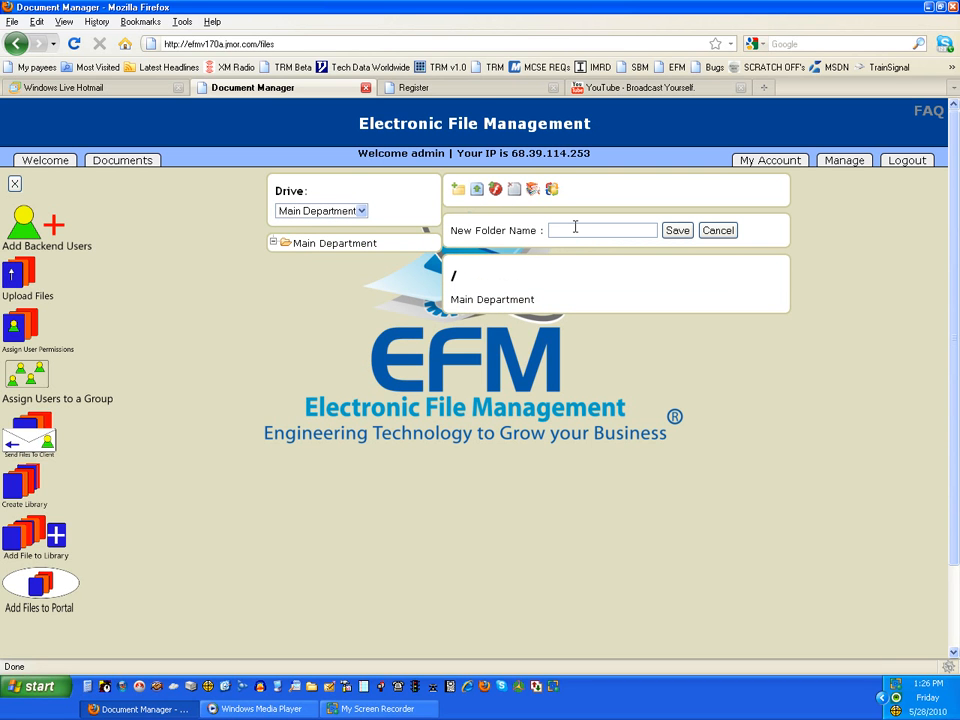
pyautogui.write('MyFolder')
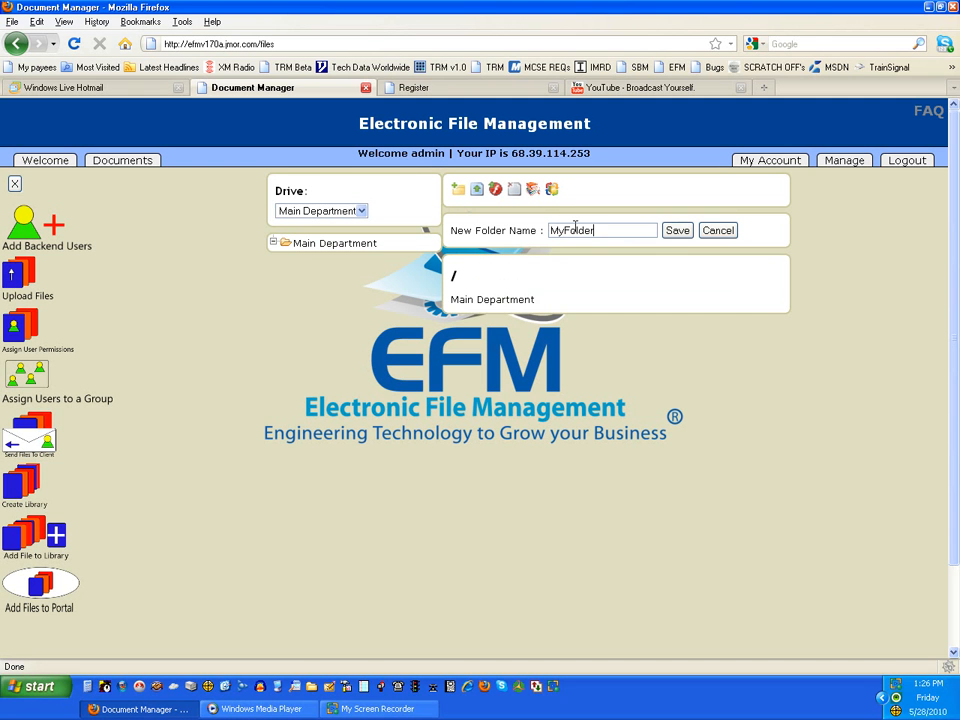
pyautogui.click(678, 230)
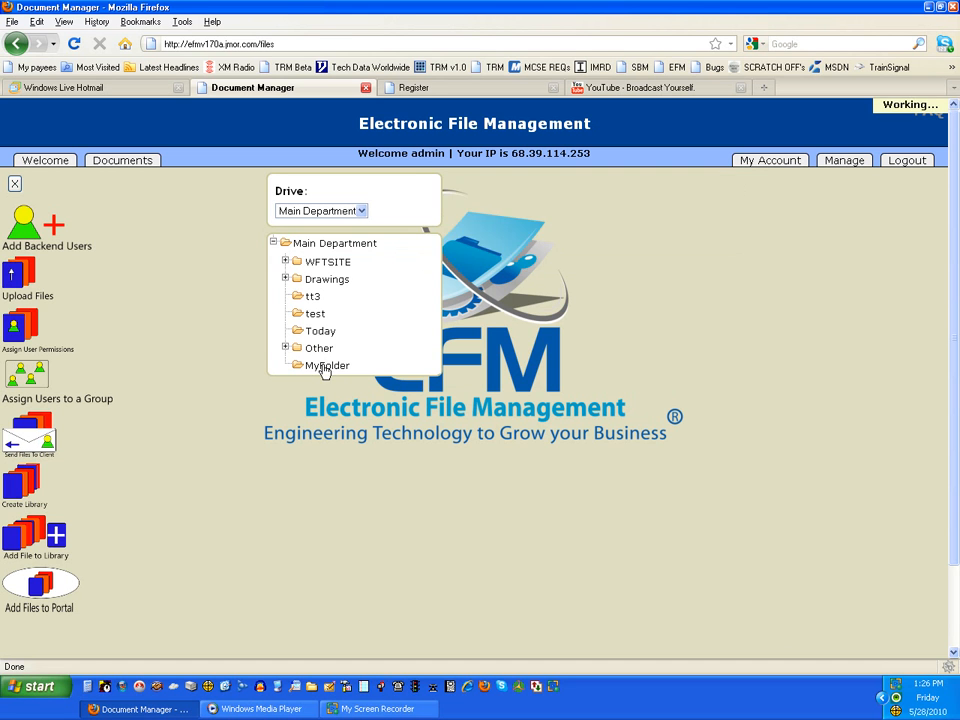
pyautogui.click(324, 364)
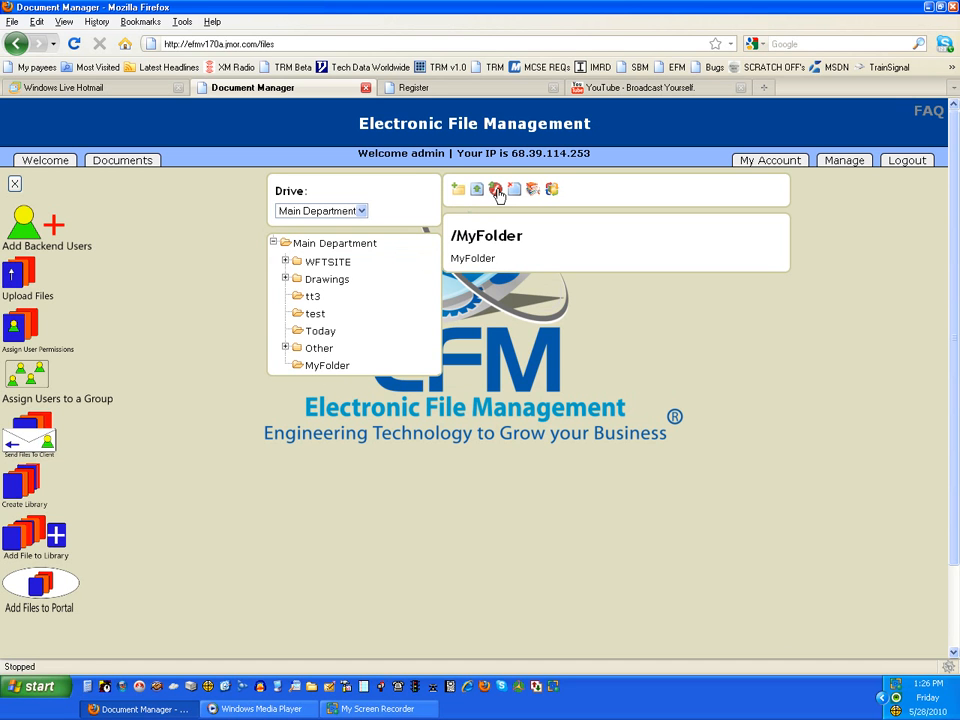
# Step: Upload Sales.doc, ExpenseReport.xls and the quick reference guide PDF into MyFolder
pyautogui.click(502, 188)
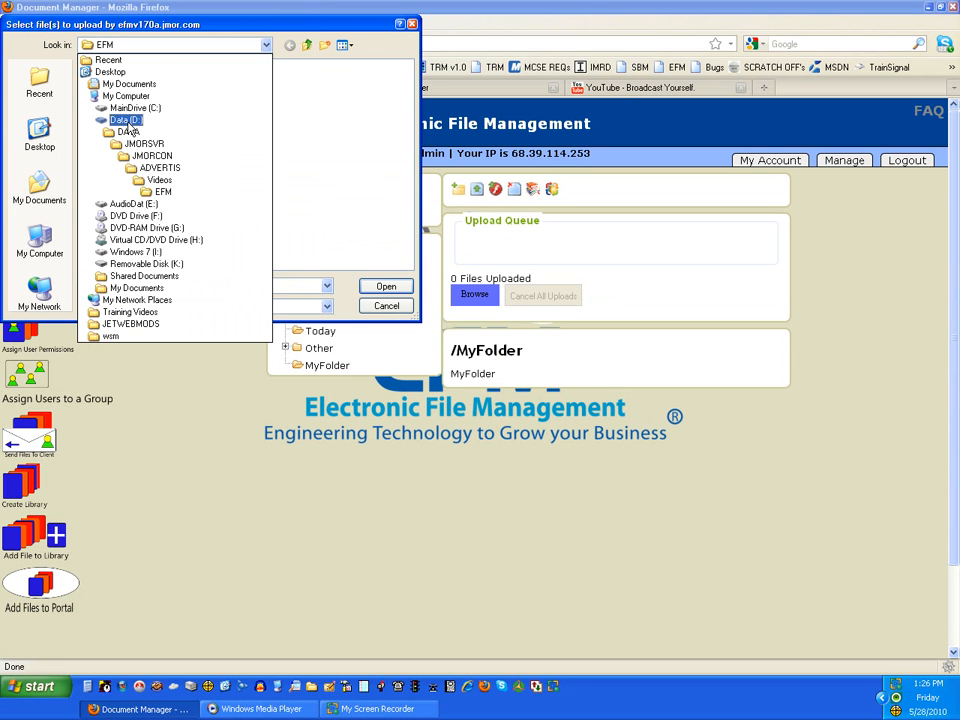
pyautogui.doubleClick(126, 132)
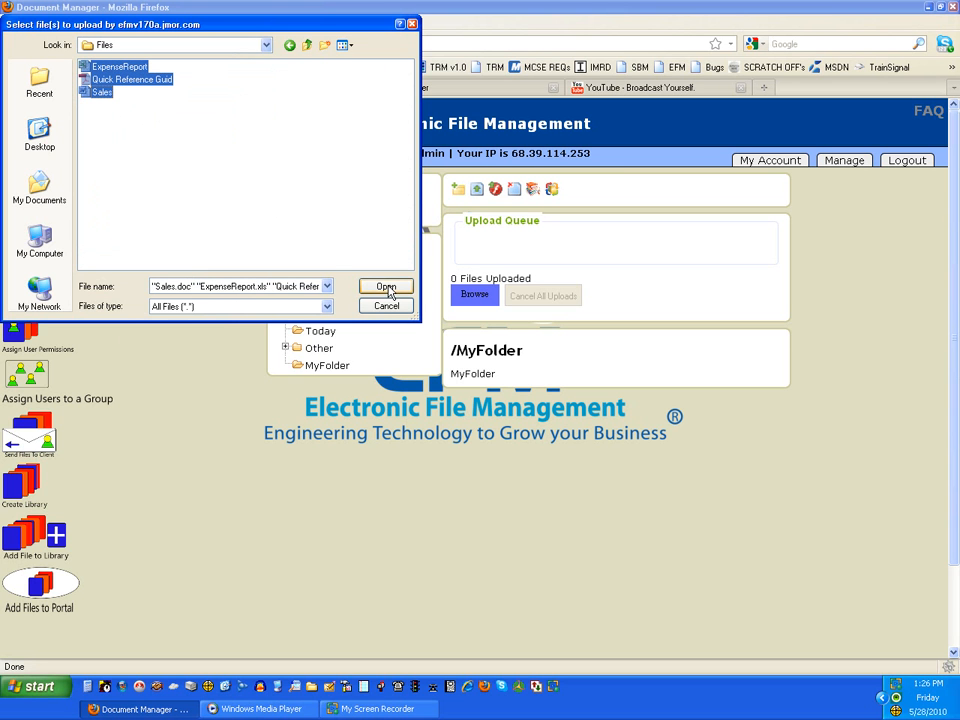
pyautogui.click(384, 286)
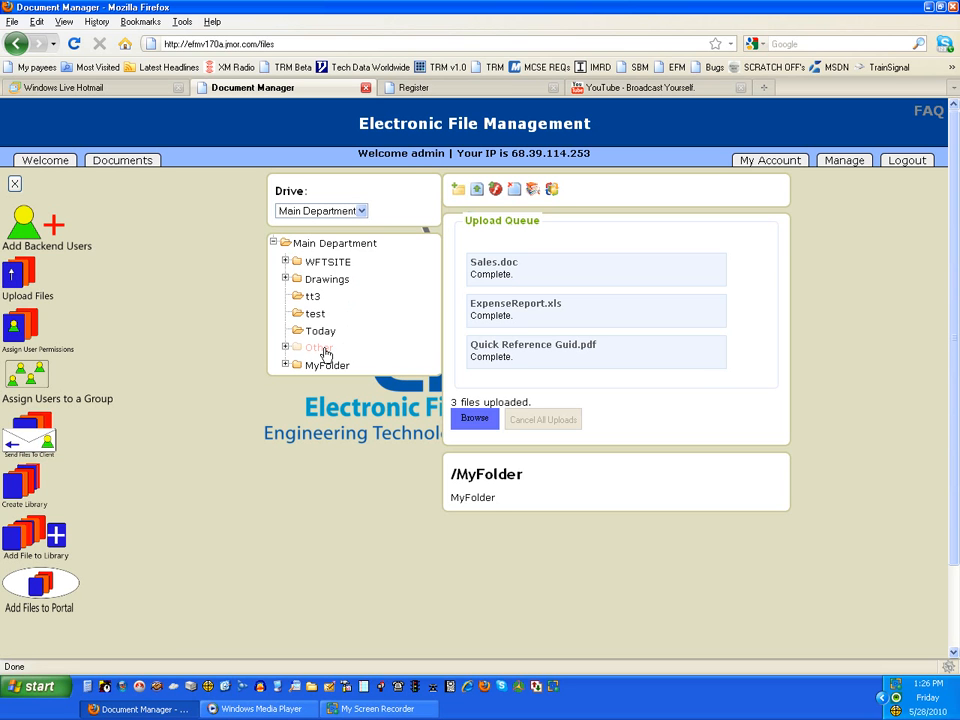
# Step: Expand MyFolder in the tree and open ExpenseReport.xls
pyautogui.click(318, 348)
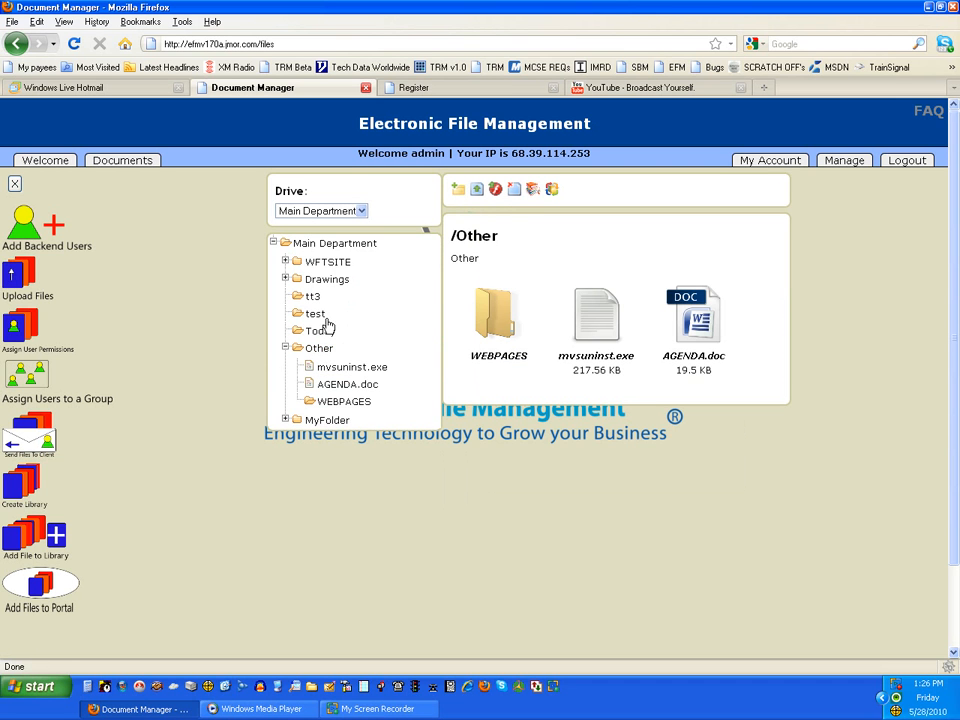
pyautogui.click(328, 420)
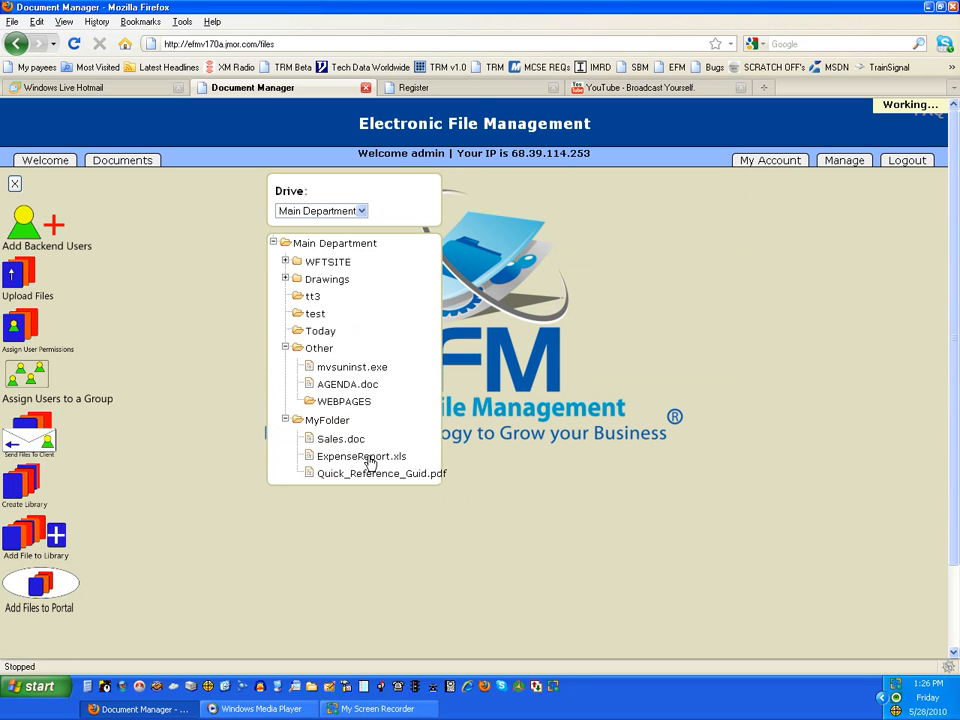
pyautogui.click(360, 456)
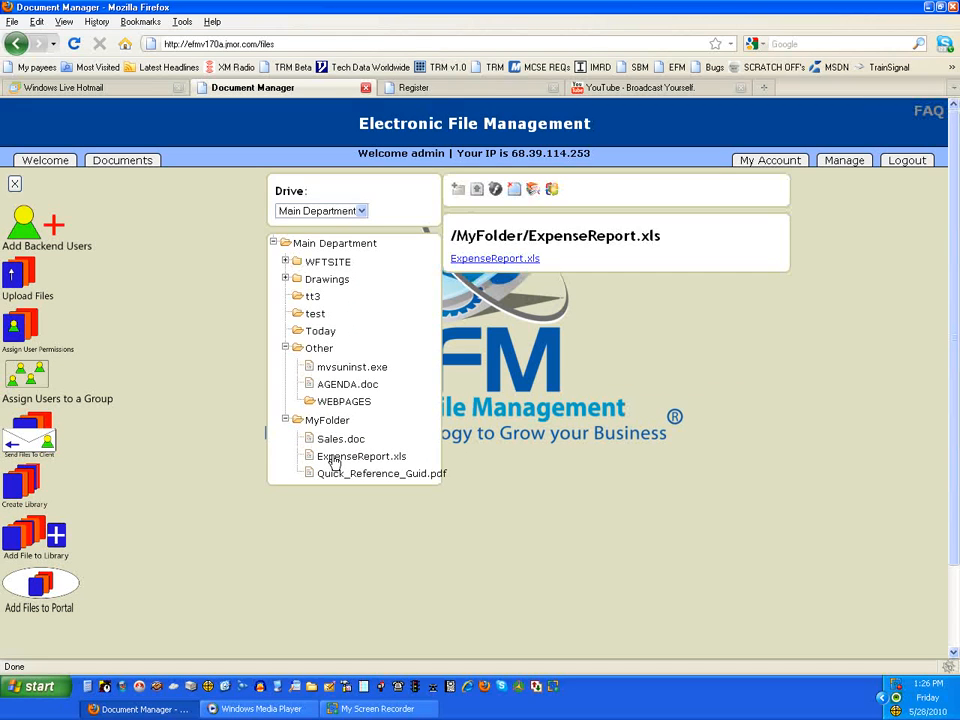
pyautogui.moveTo(532, 188)
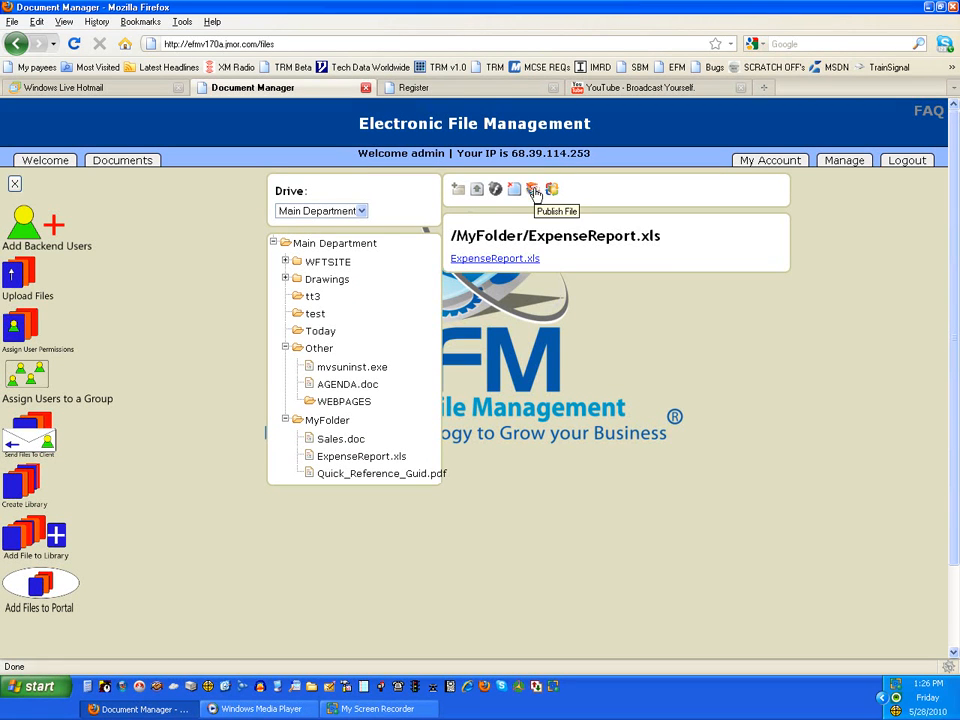
# Step: Publish ExpenseReport.xls to Joe Bloggs with 'Expire after 1 downloads' selected
pyautogui.click(532, 188)
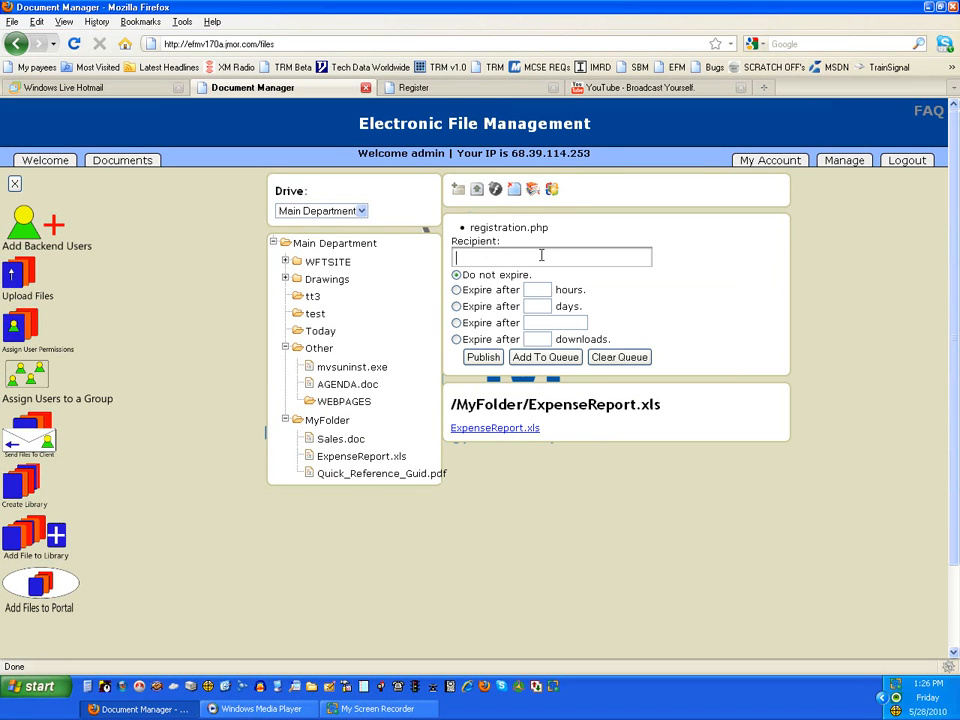
pyautogui.write('joe')
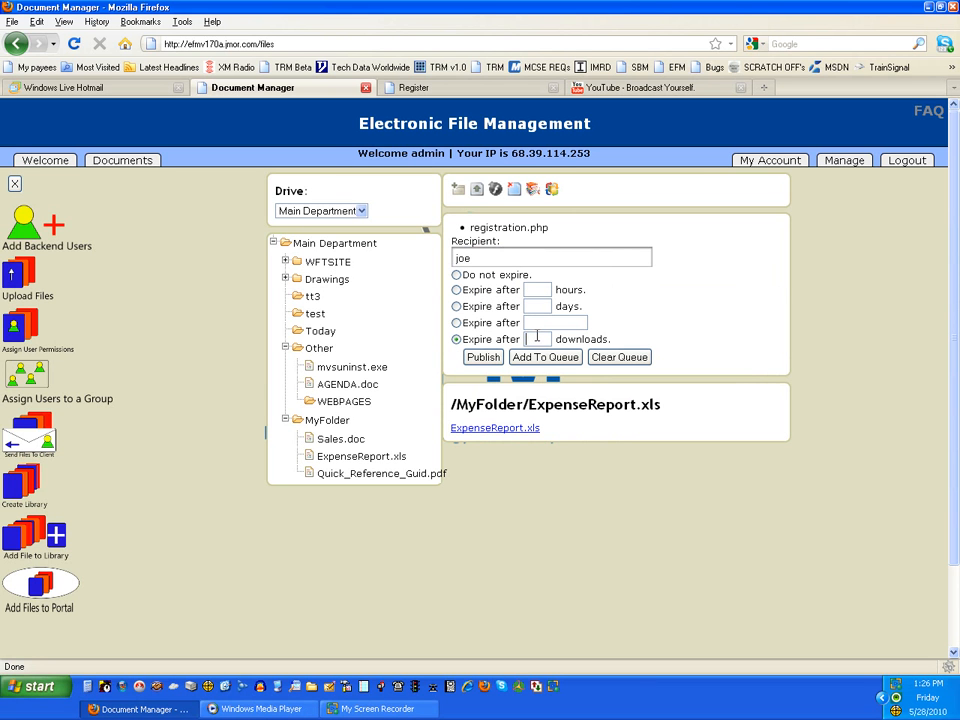
pyautogui.write('joe')
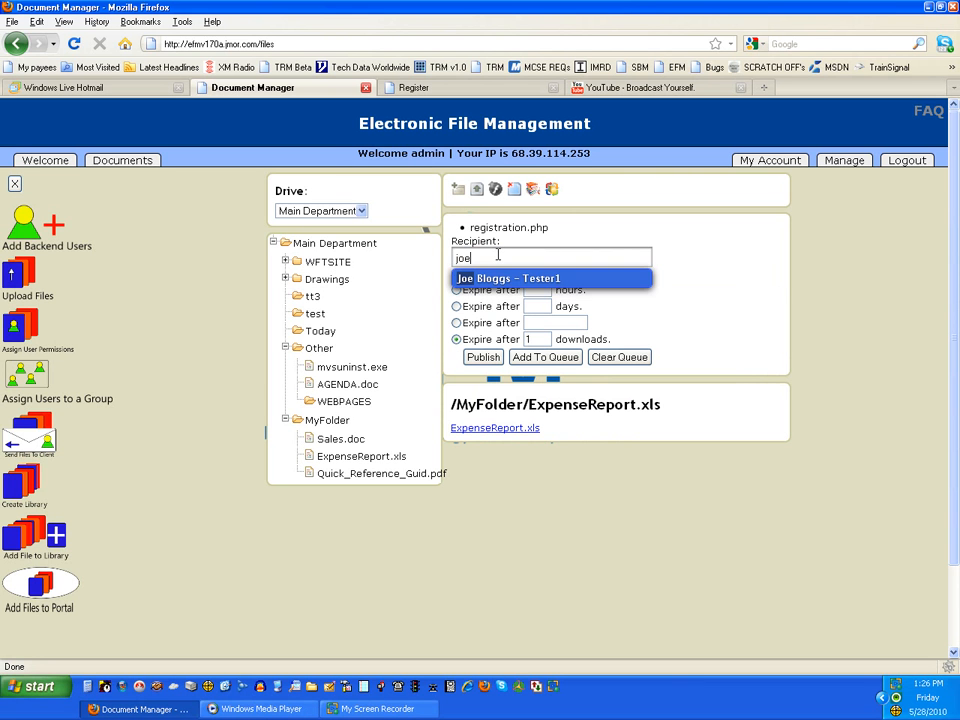
pyautogui.click(508, 278)
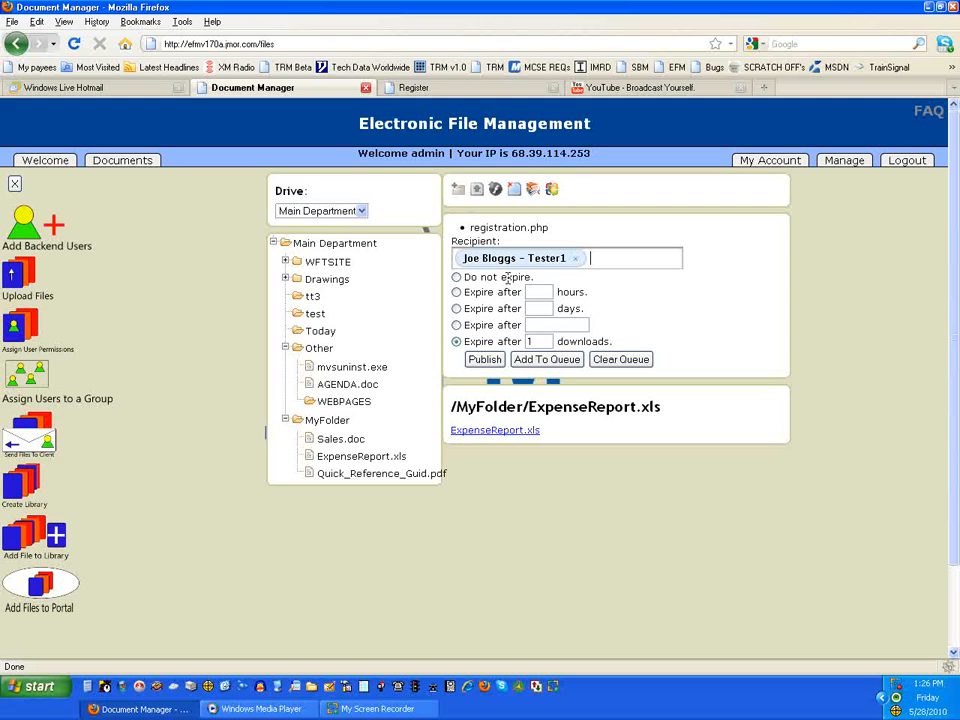
pyautogui.click(484, 360)
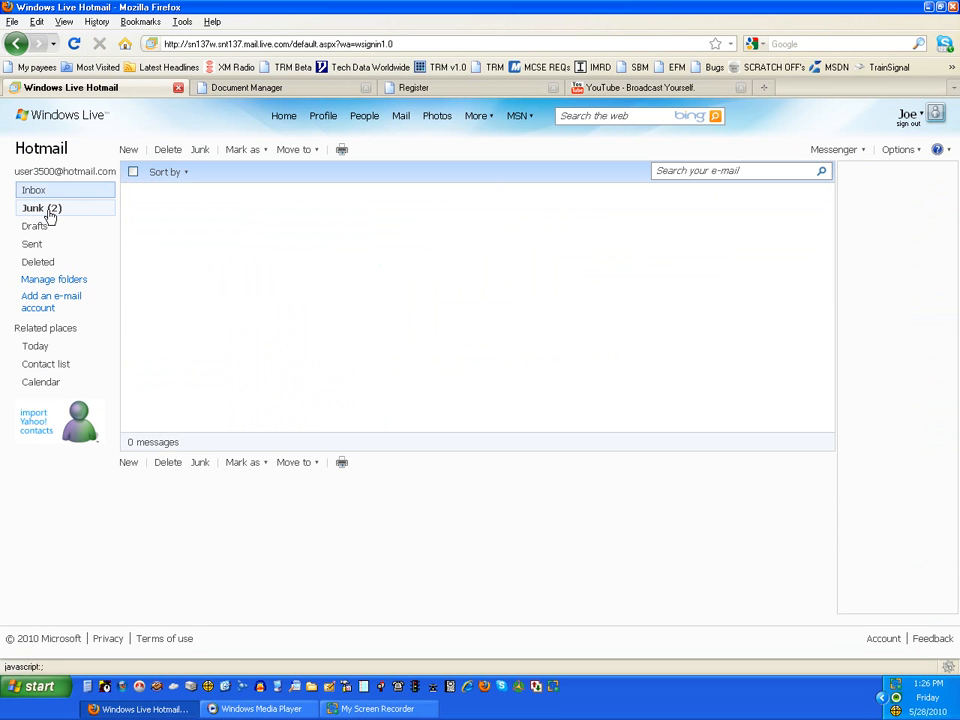
# Step: Read the EFM activation email in the Junk folder, showing its blocked content
pyautogui.click(32, 208)
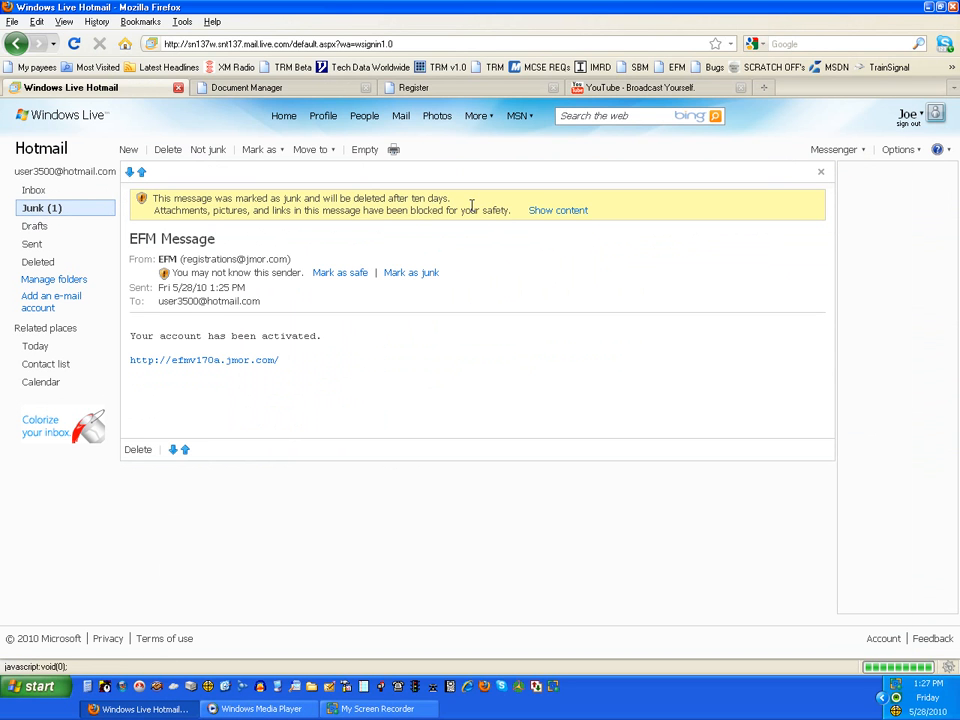
pyautogui.click(42, 208)
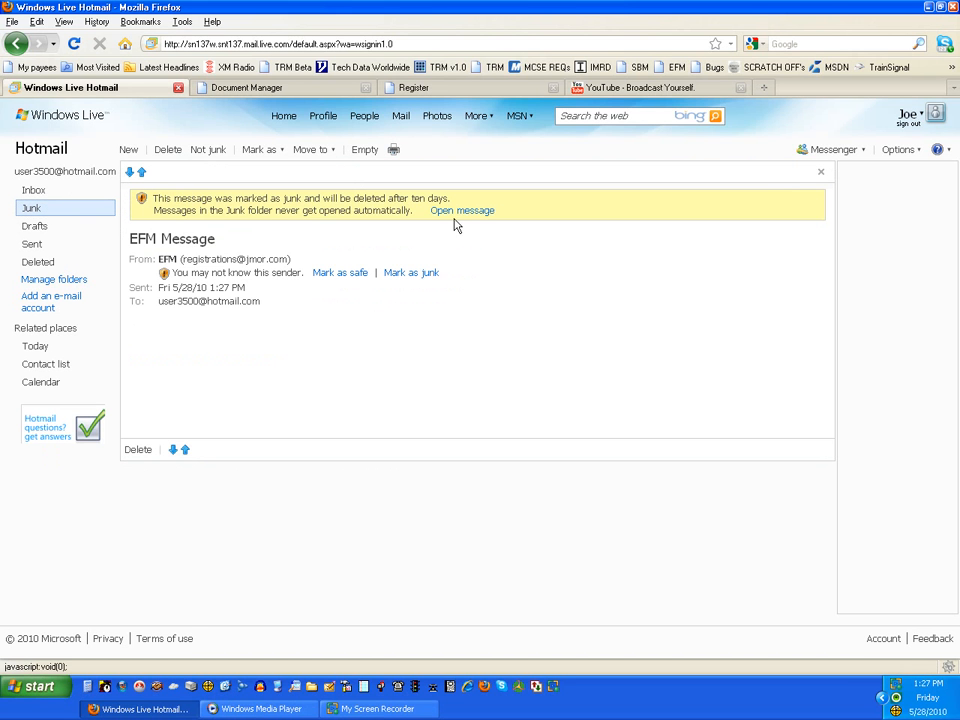
pyautogui.click(462, 210)
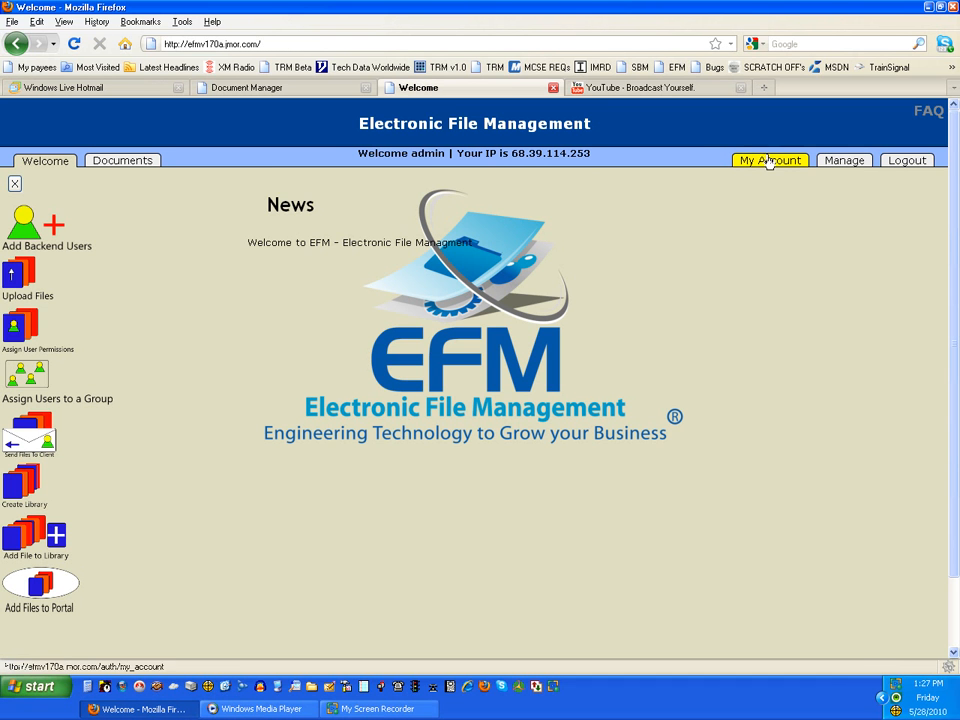
# Step: Log out of the admin account and sign in as the tester user
pyautogui.click(902, 160)
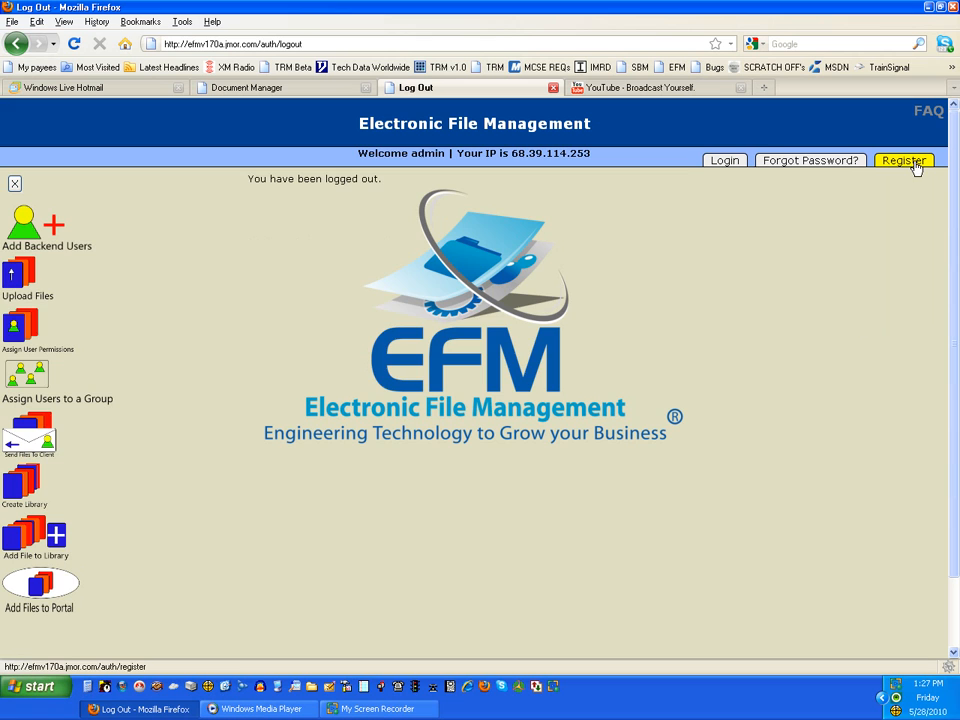
pyautogui.click(724, 160)
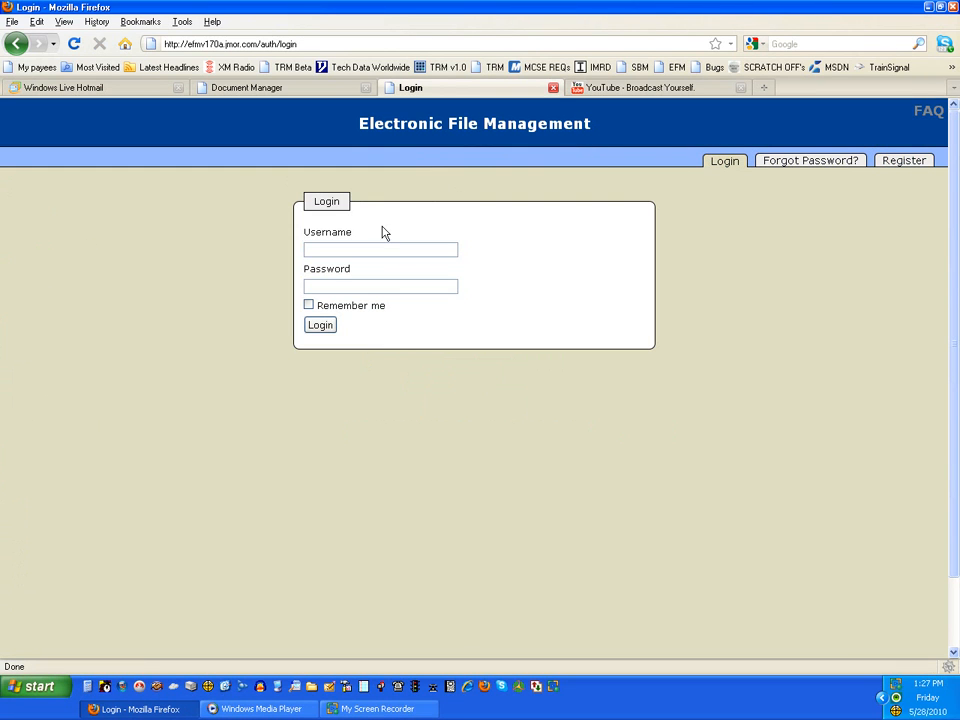
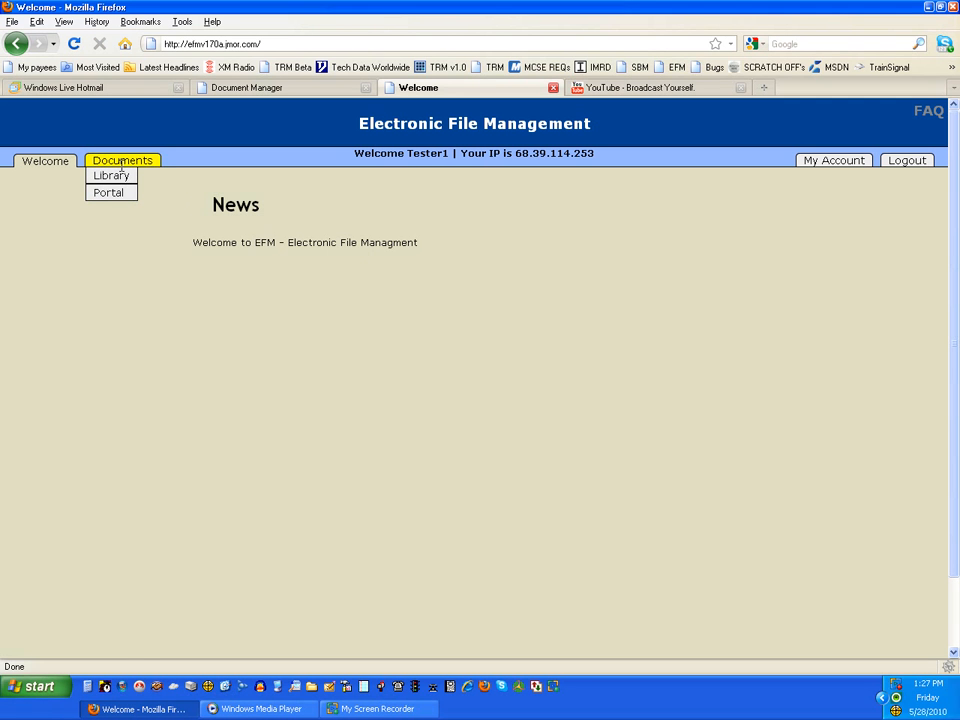
pyautogui.moveTo(108, 176)
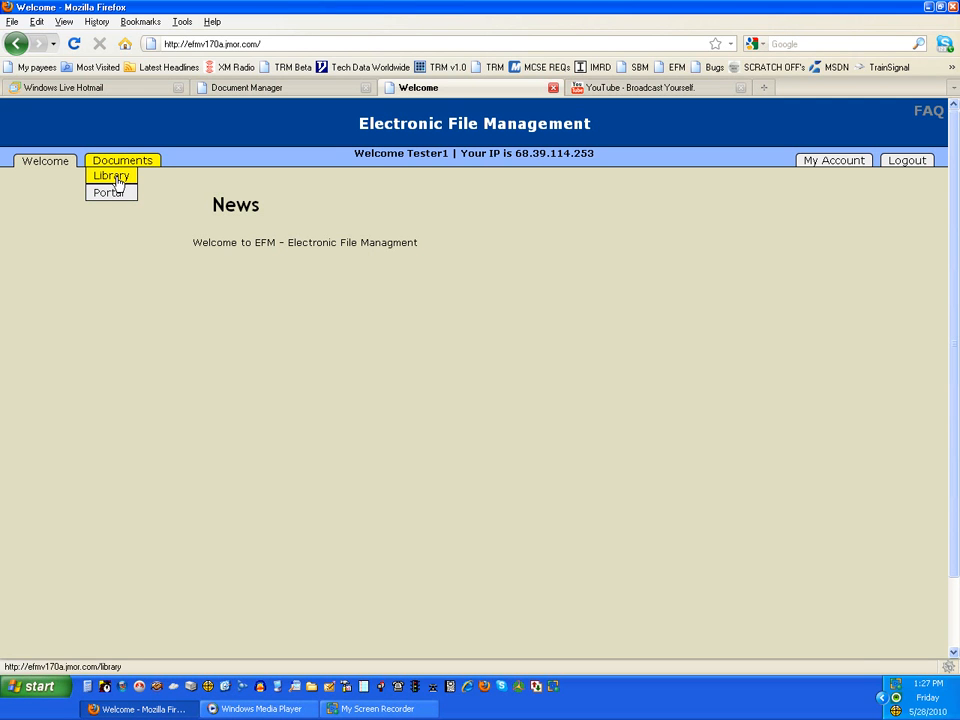
# Step: From Documents > Portal, download ExpenseReport.xls repeatedly until 'Download limit reached.' appears
pyautogui.click(110, 192)
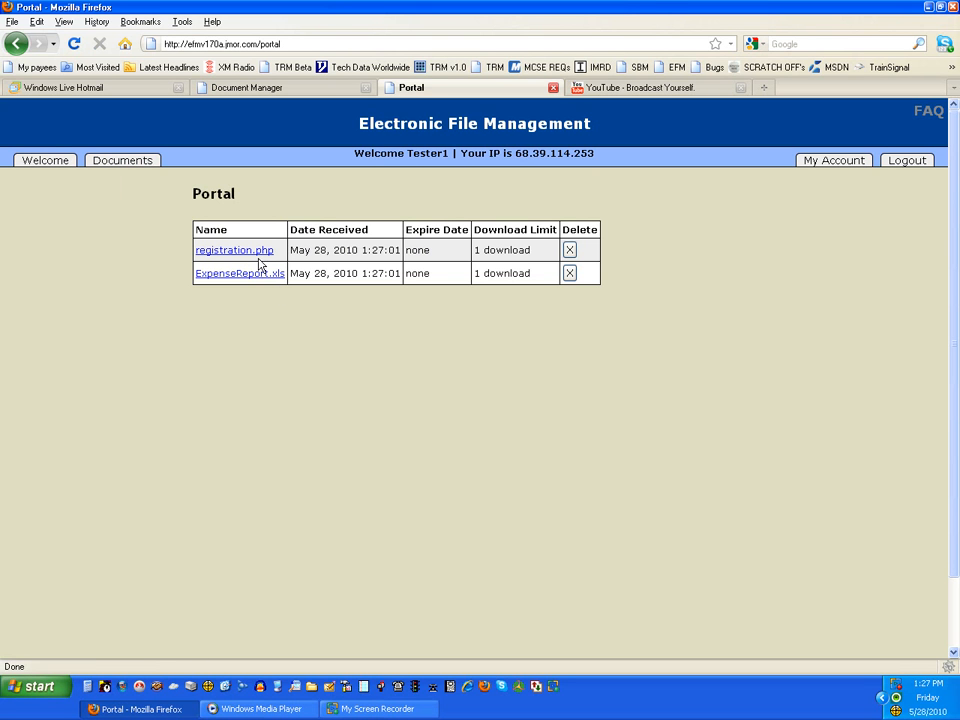
pyautogui.moveTo(260, 280)
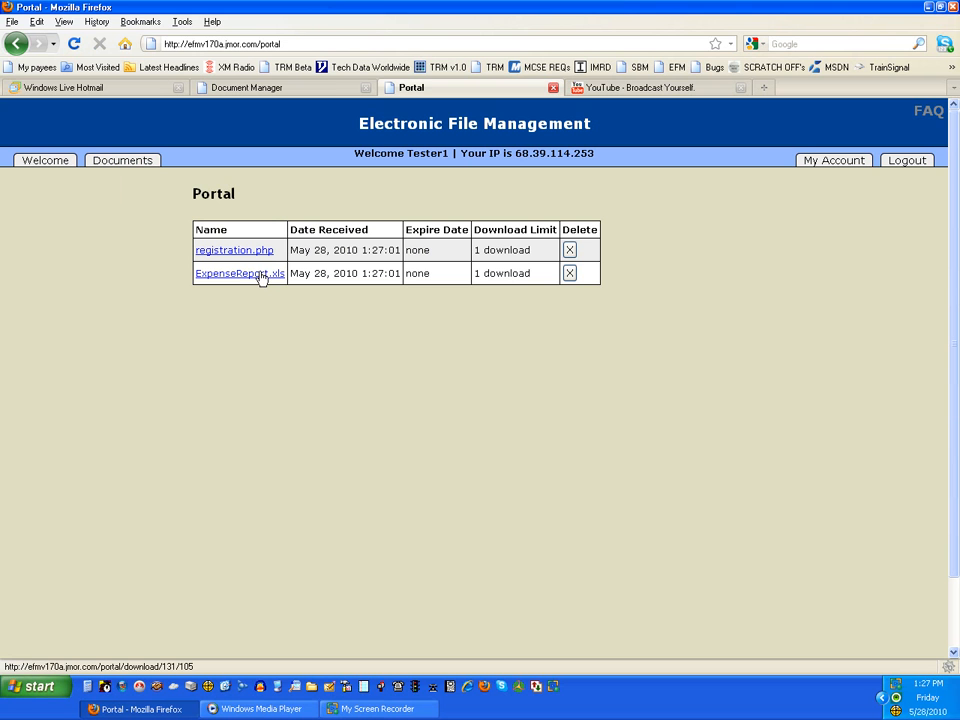
pyautogui.click(238, 272)
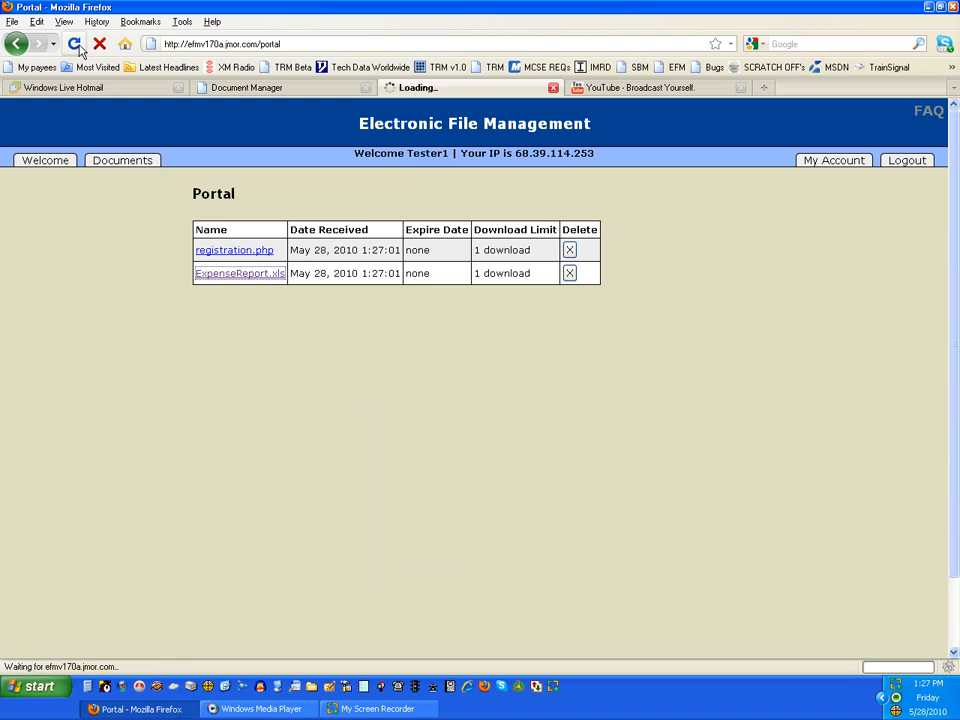
pyautogui.click(240, 272)
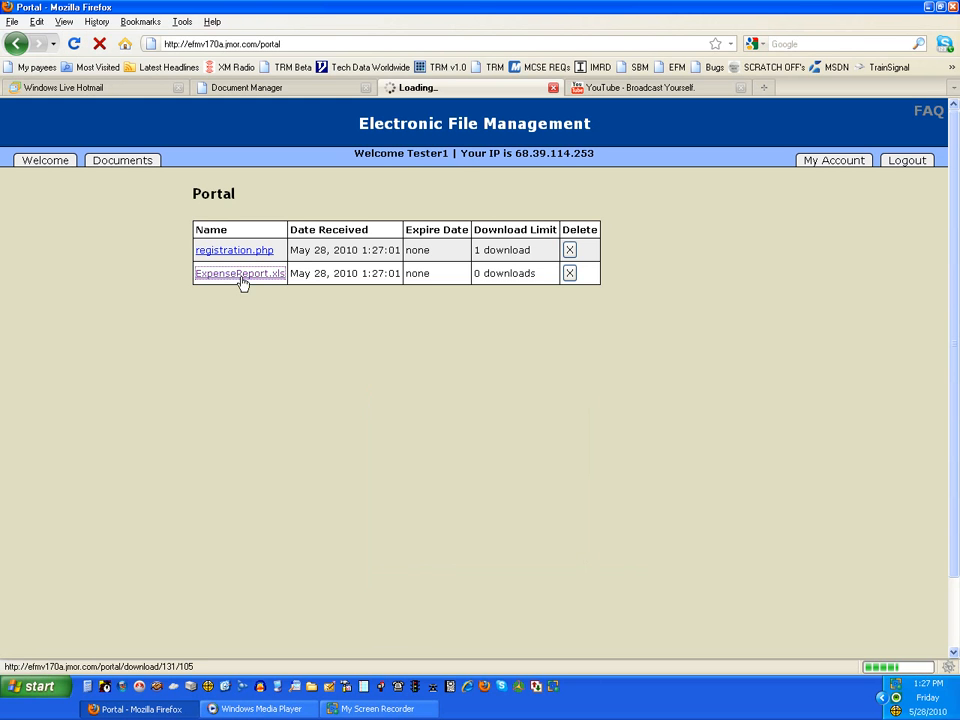
pyautogui.click(236, 272)
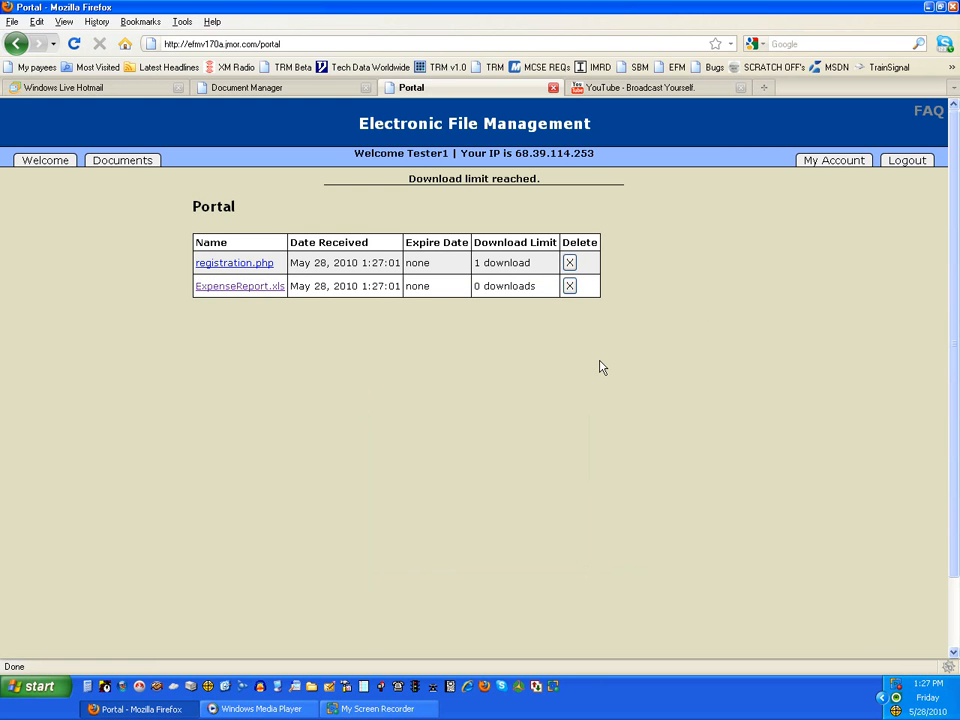
pyautogui.moveTo(876, 228)
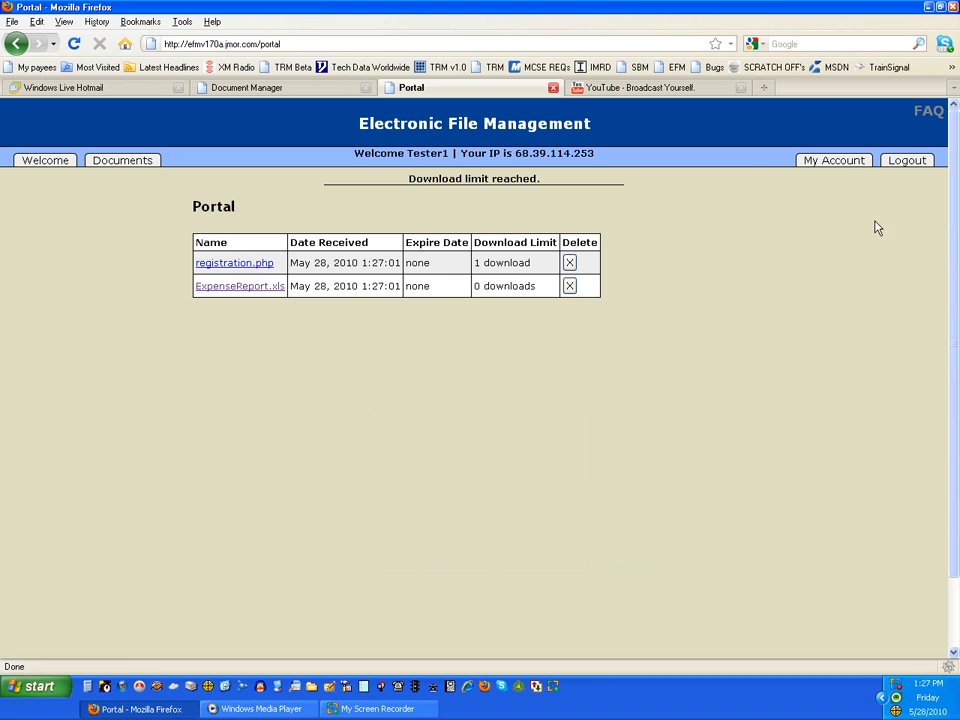
pyautogui.click(836, 160)
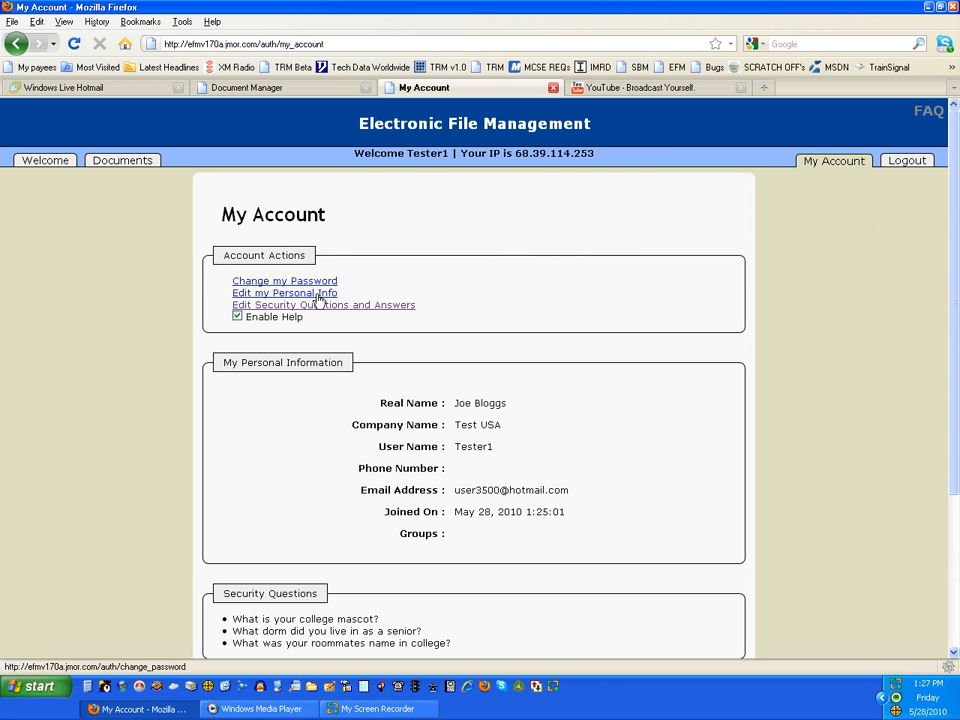
# Step: Scroll My Account down to Notification Settings and back, then return to the Welcome page
pyautogui.scroll(-3)
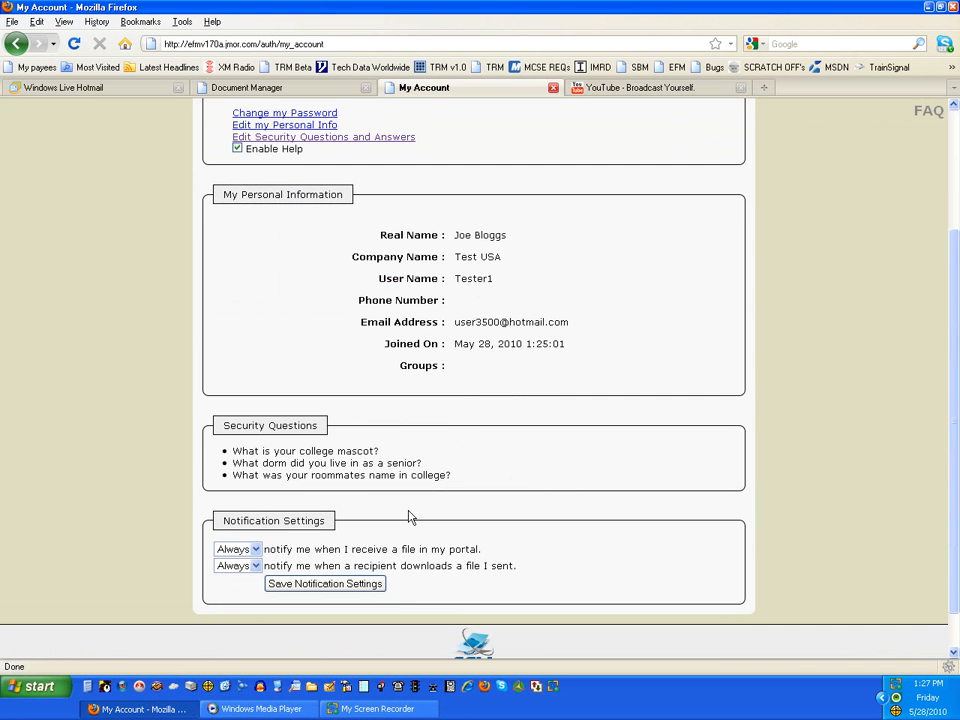
pyautogui.scroll(3)
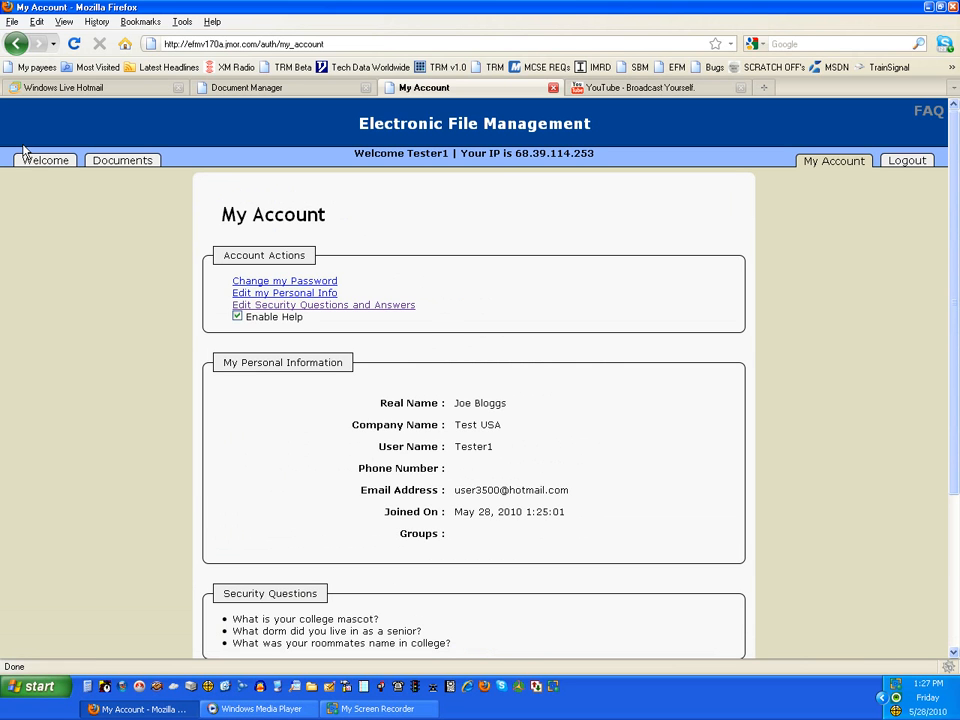
pyautogui.click(44, 160)
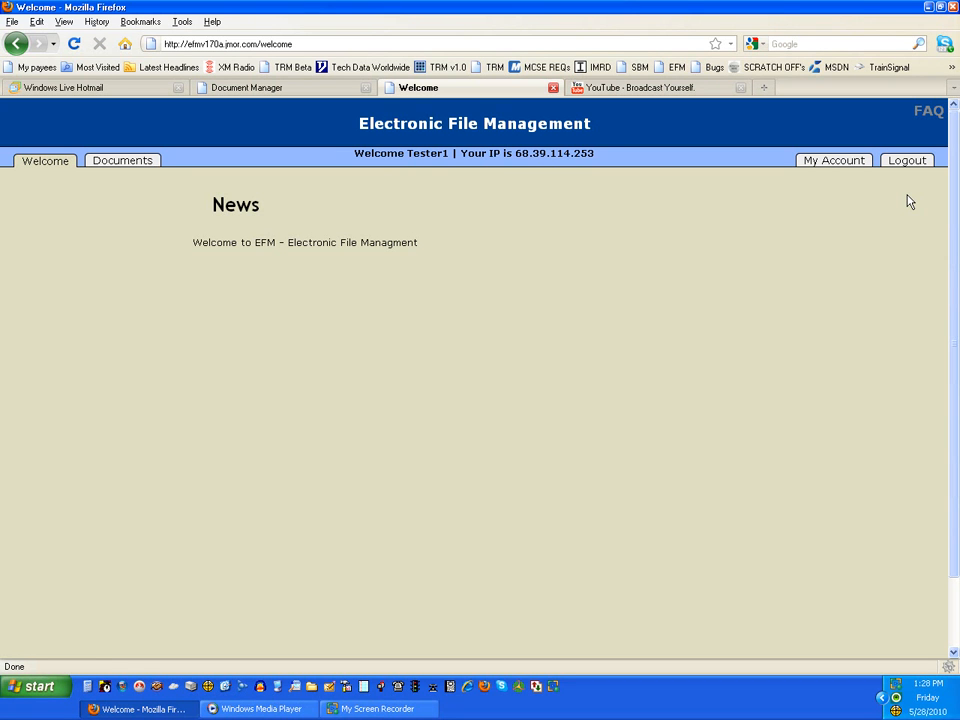
pyautogui.moveTo(896, 210)
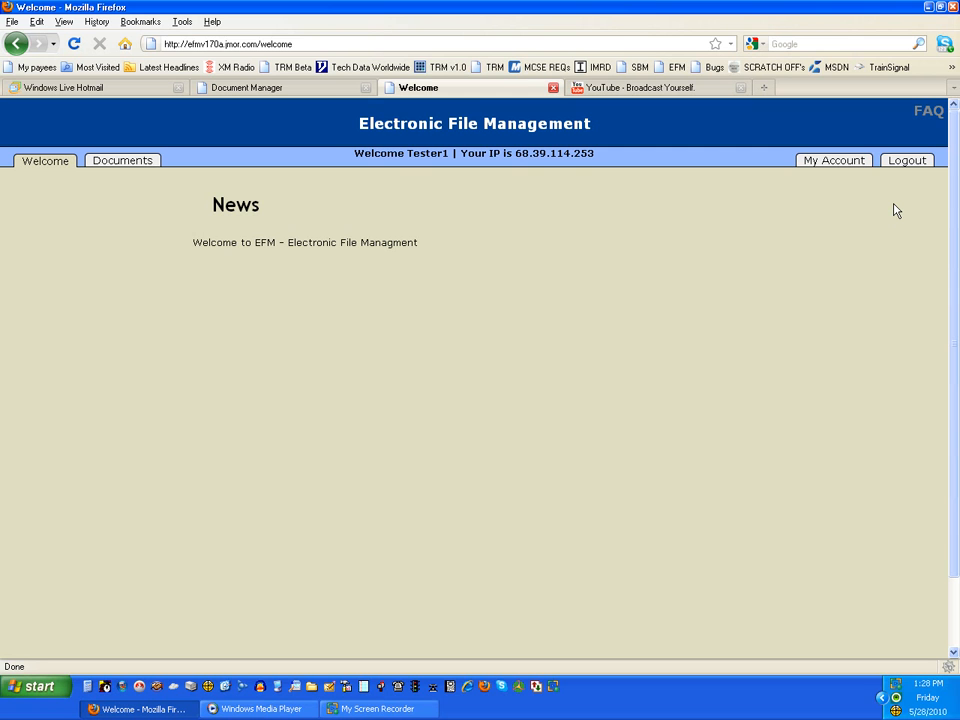
pyautogui.moveTo(820, 234)
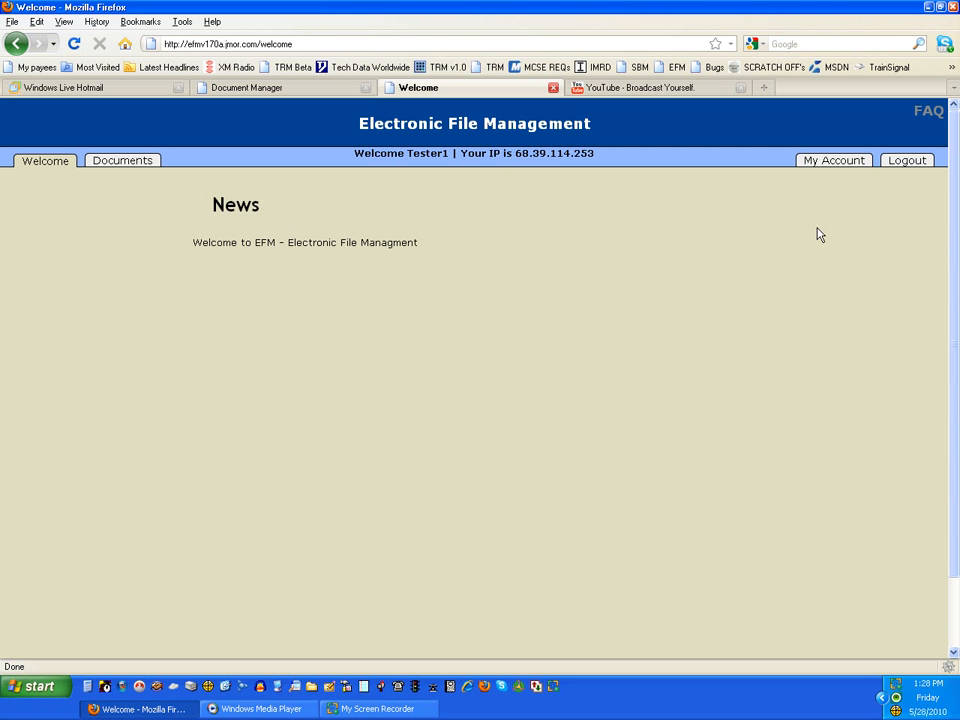
pyautogui.moveTo(772, 238)
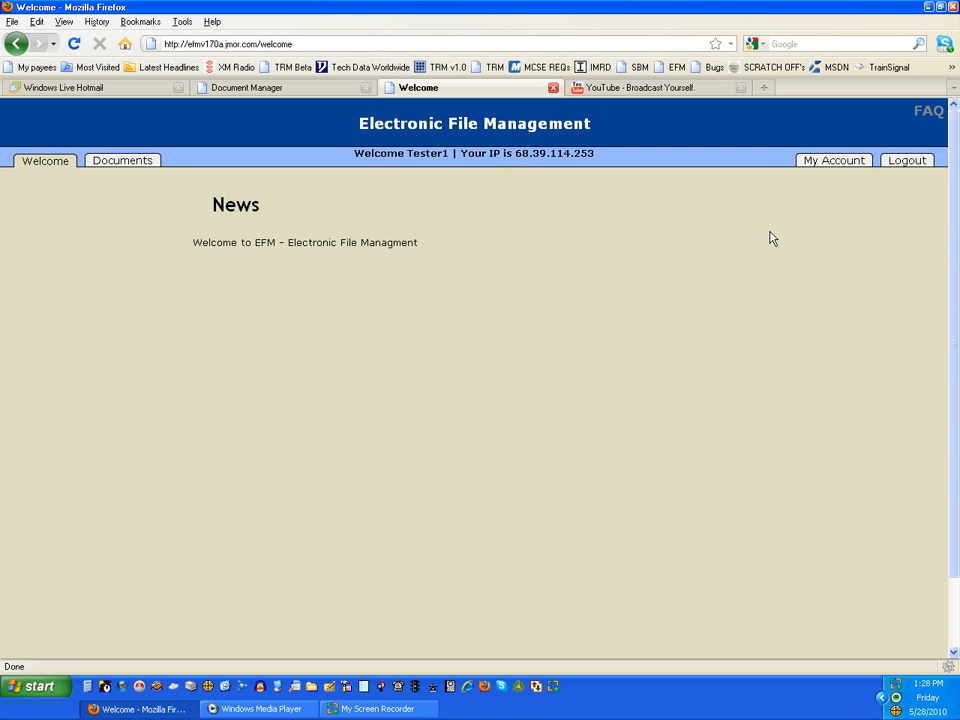
pyautogui.moveTo(720, 256)
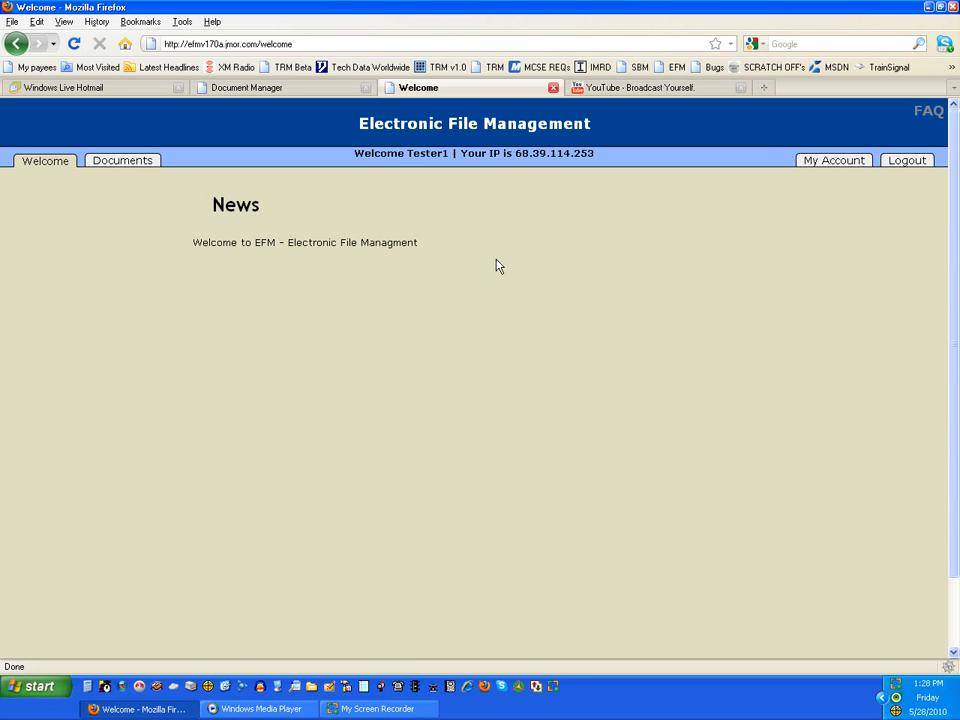
pyautogui.moveTo(396, 664)
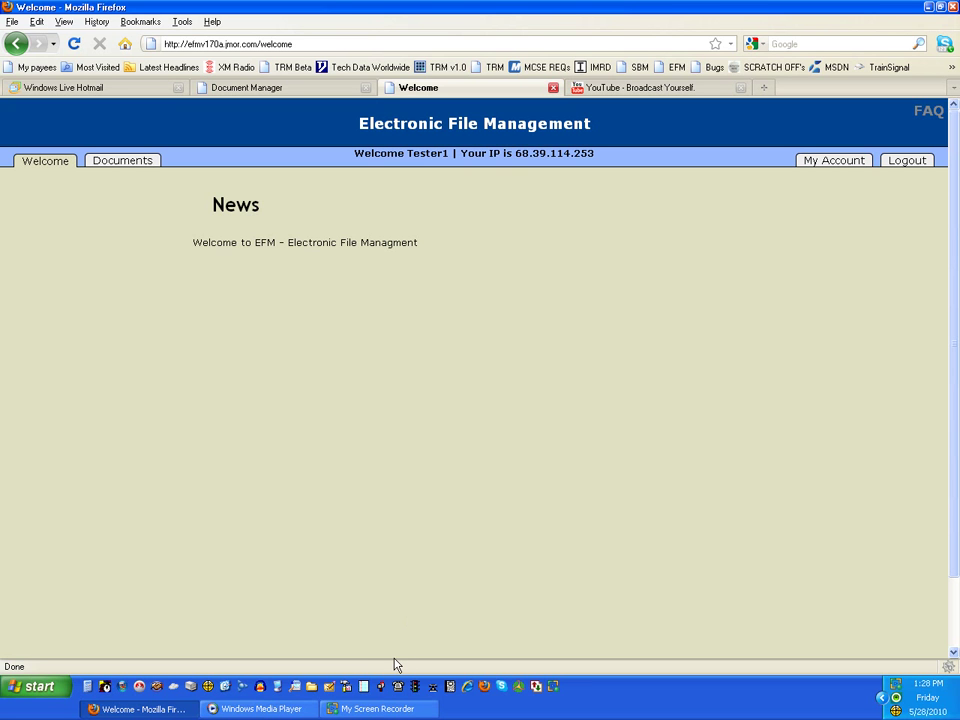